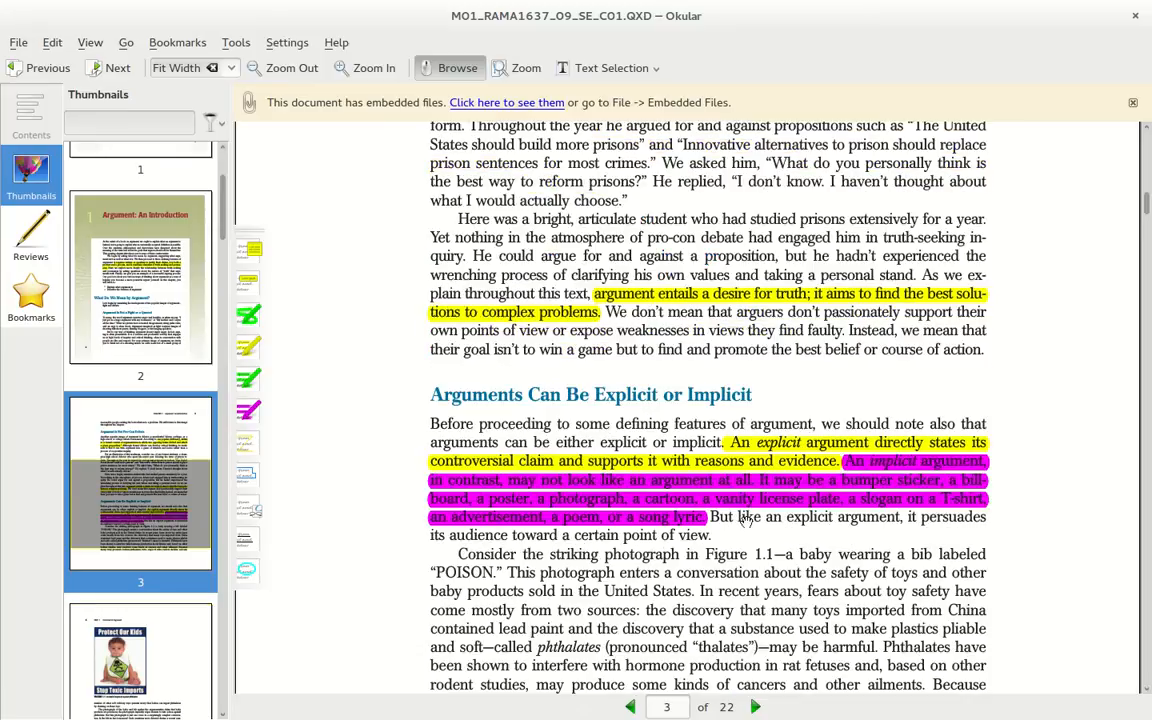
# Highlight the articulate-student paragraph start in yellow and delete the truth-seeking sentence's highlight.
pyautogui.scroll(-3)
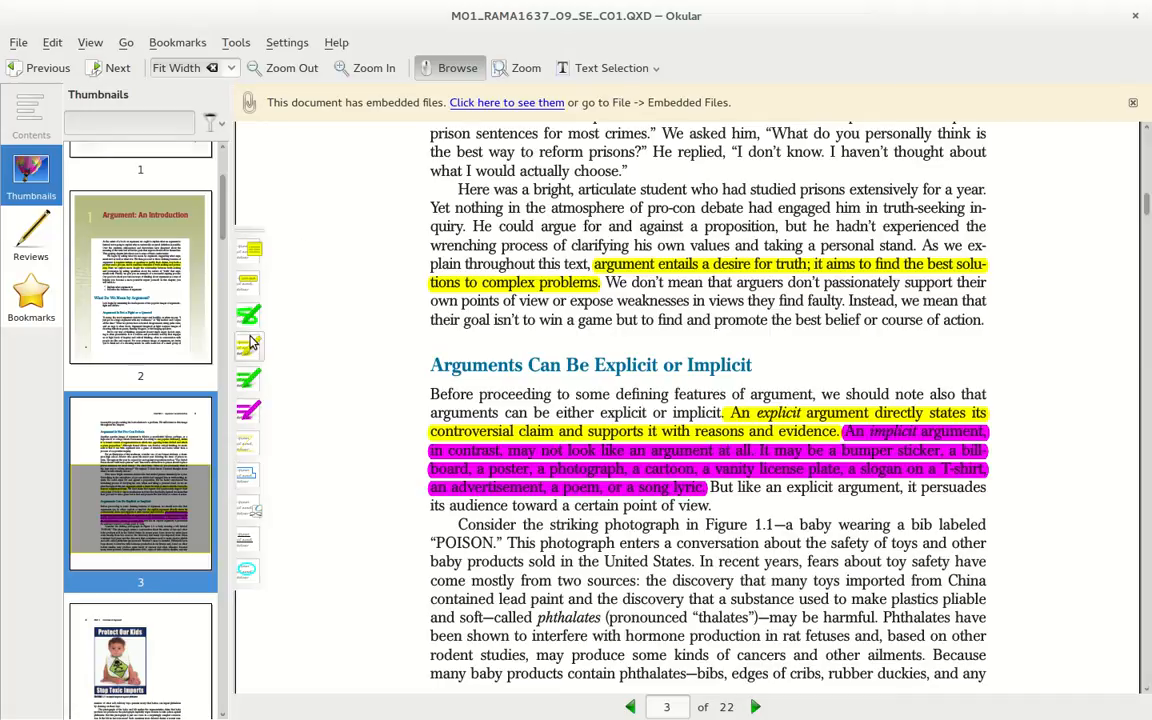
pyautogui.moveTo(458, 190); pyautogui.dragTo(746, 190)
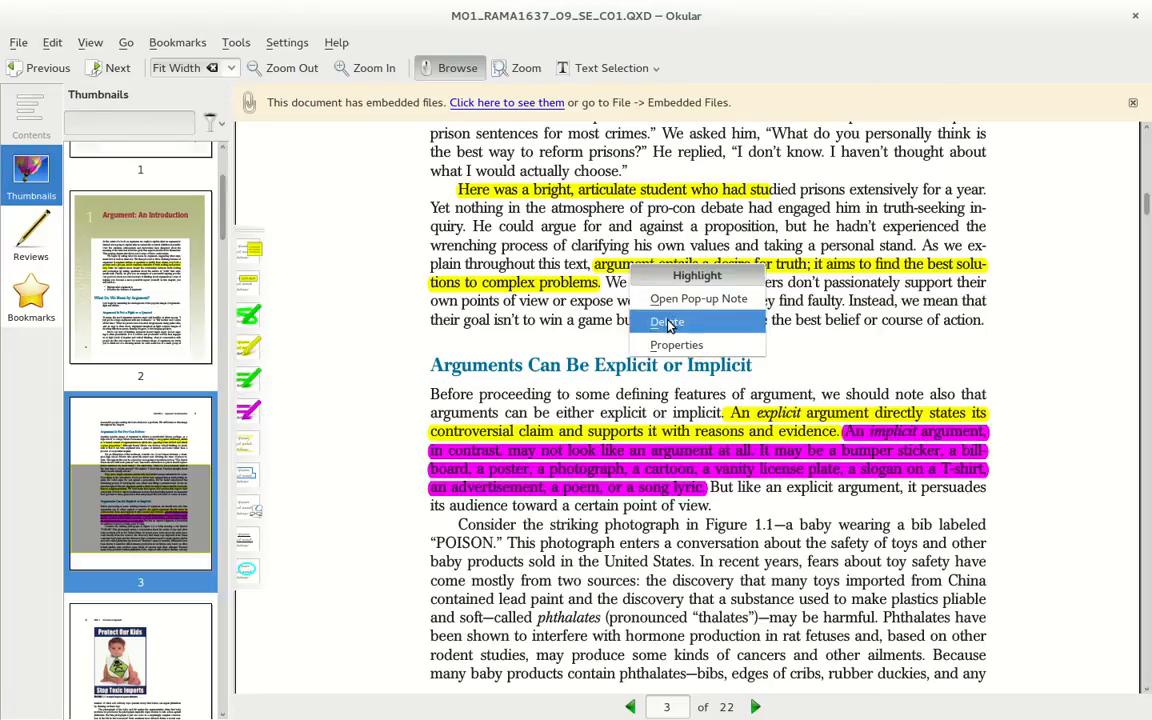
pyautogui.click(668, 320)
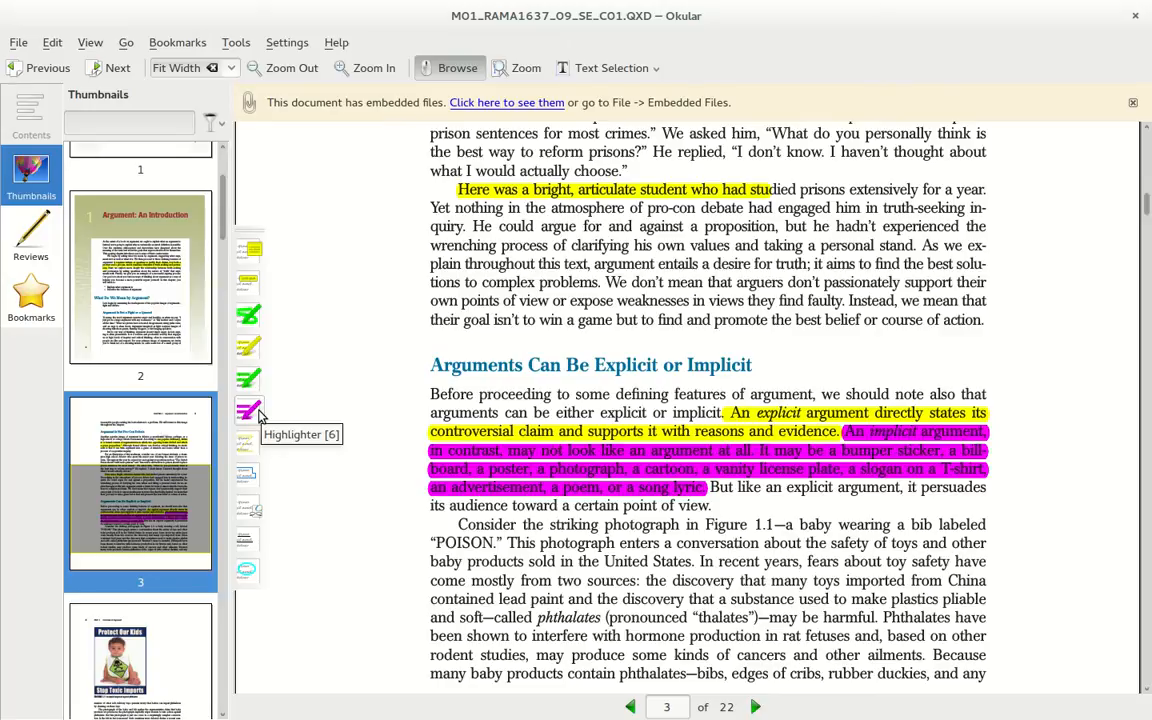
pyautogui.moveTo(248, 380)
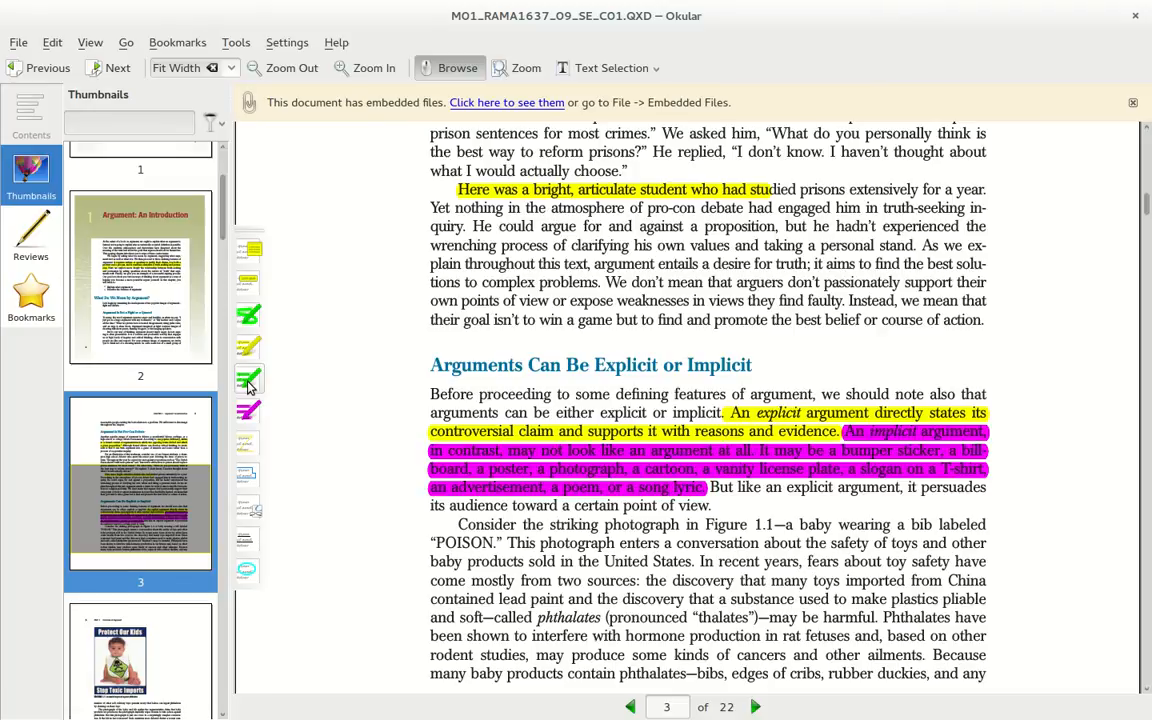
# Start a new Text markup annotation tool in Configure Okular's Annotations page.
pyautogui.click(288, 42)
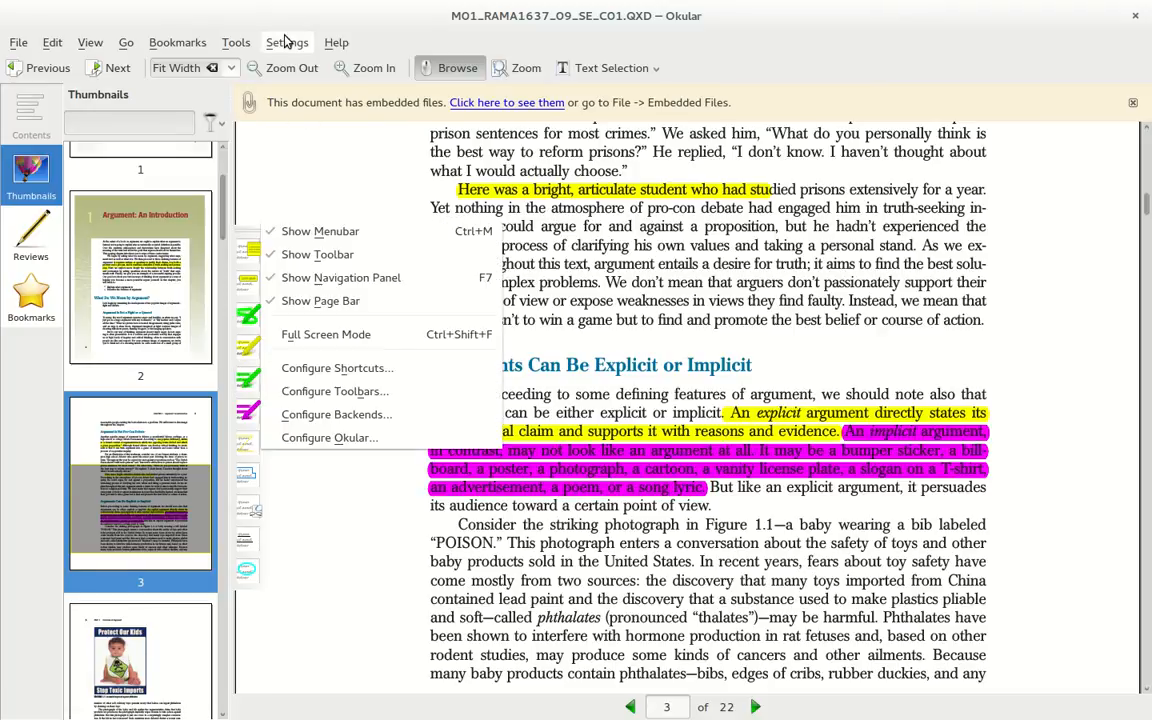
pyautogui.moveTo(330, 438)
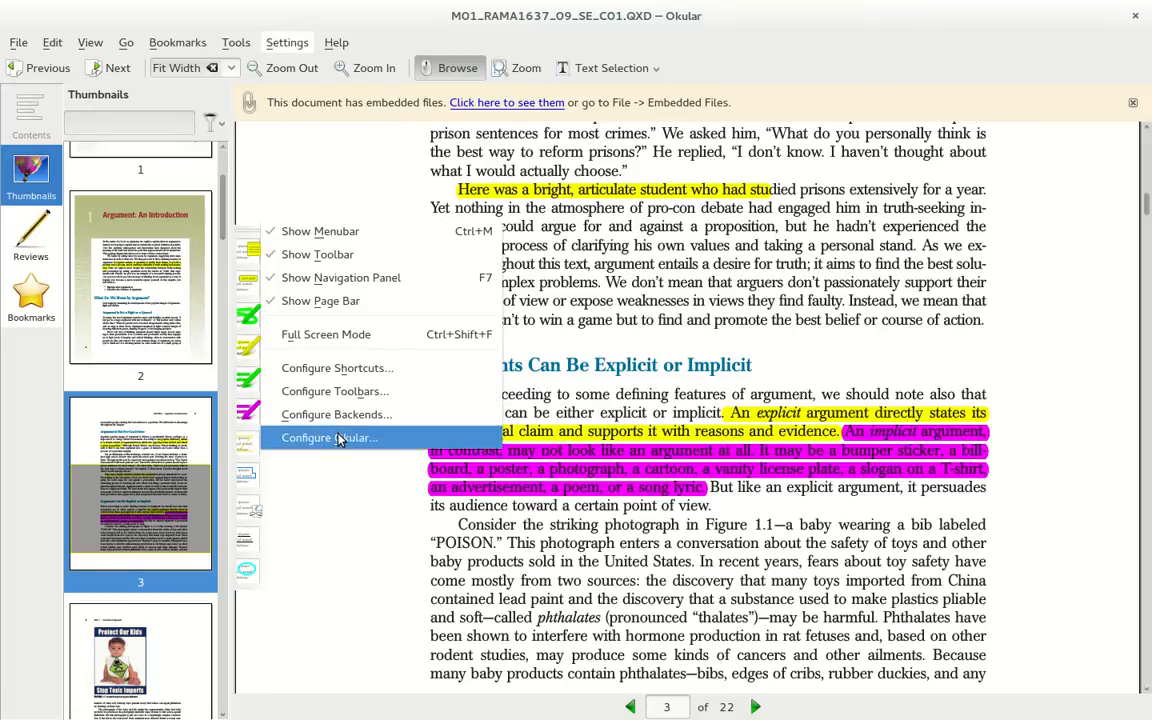
pyautogui.click(328, 436)
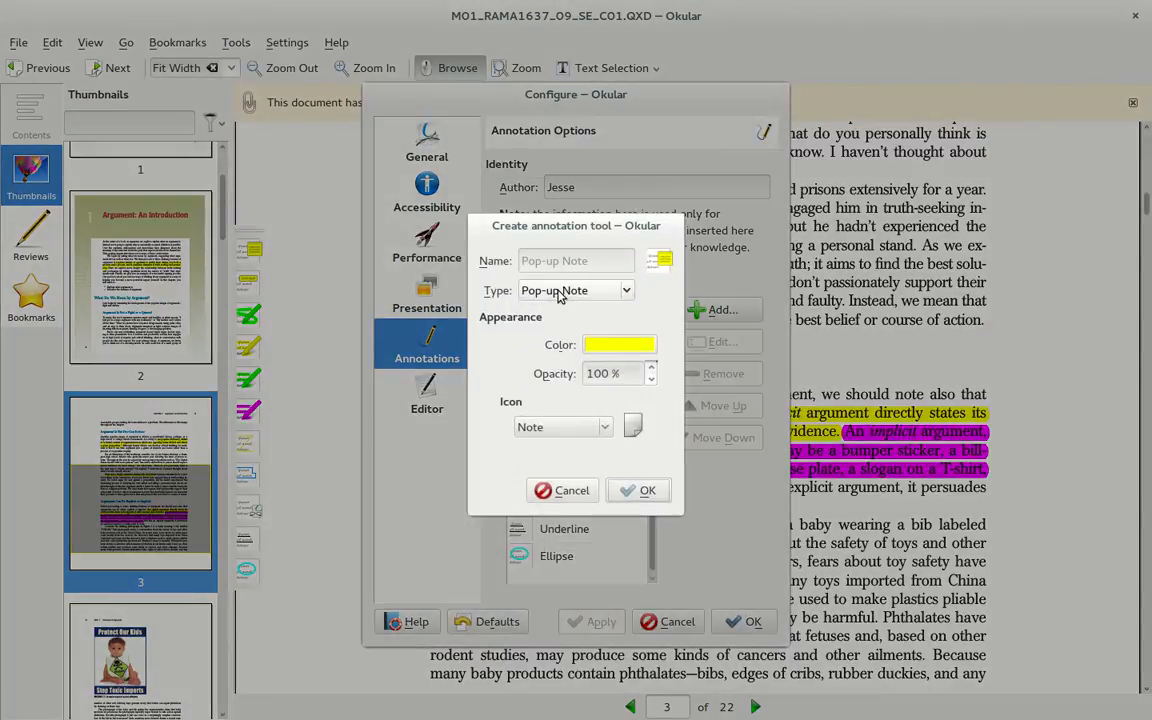
pyautogui.click(564, 490)
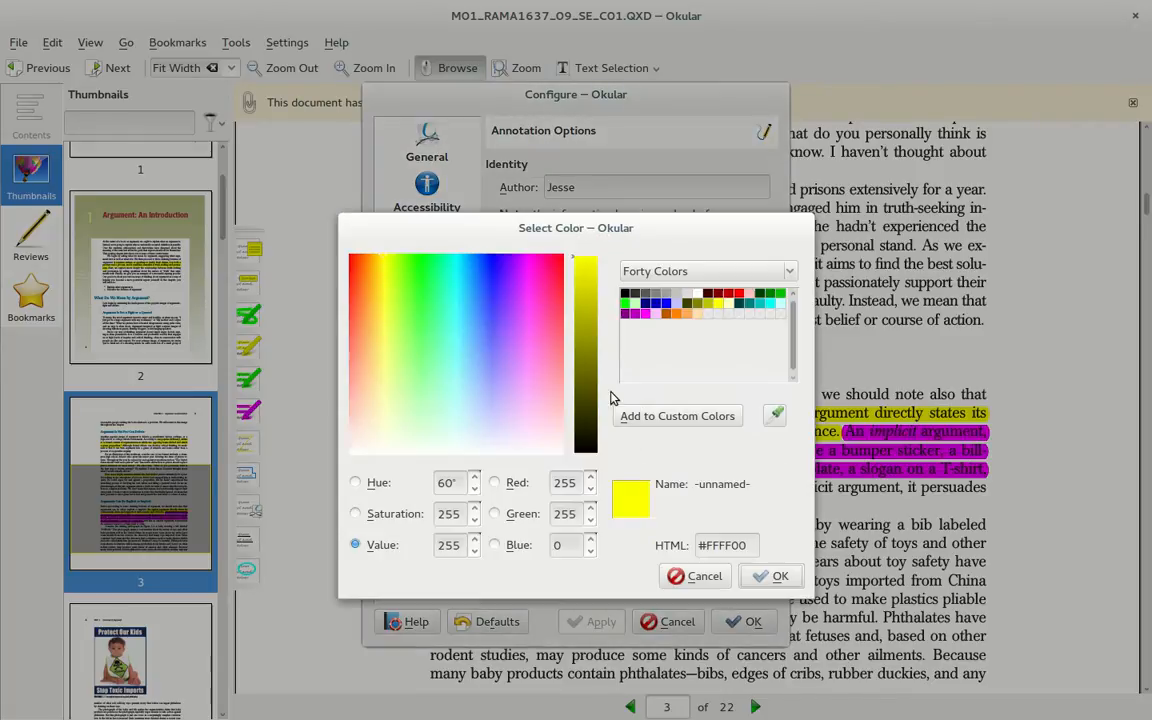
# Give the new highlighter a blue colour, create it and reorder it in the tool list.
pyautogui.click(560, 418)
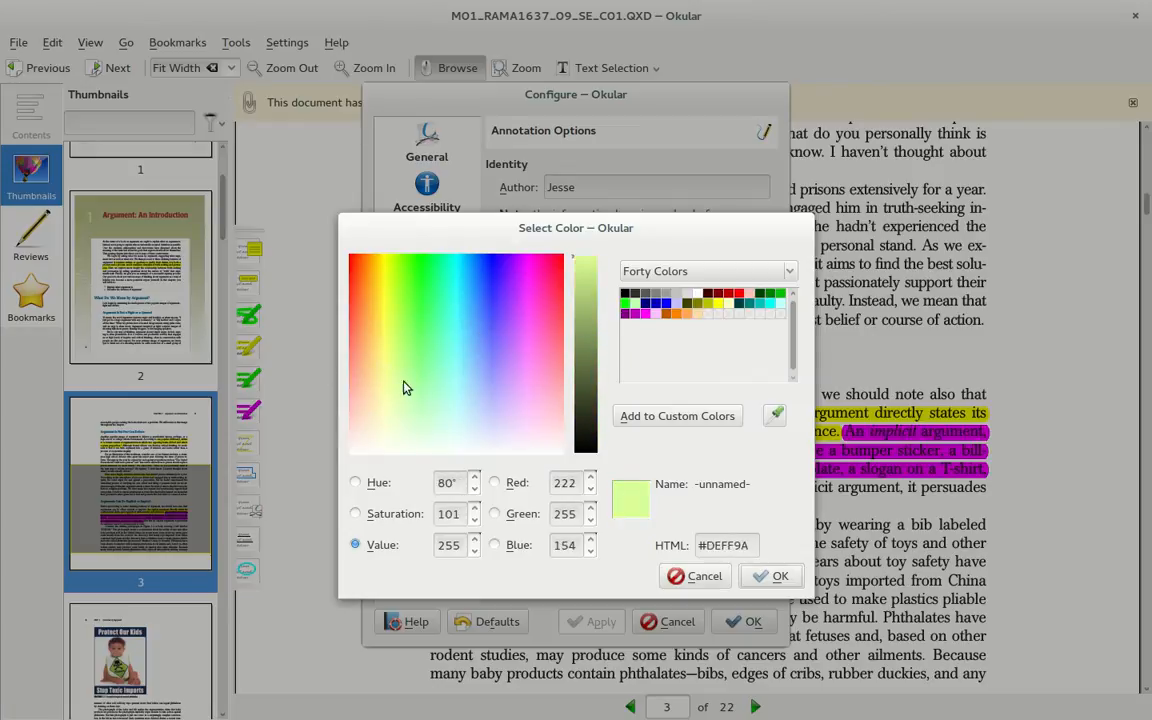
pyautogui.click(436, 392)
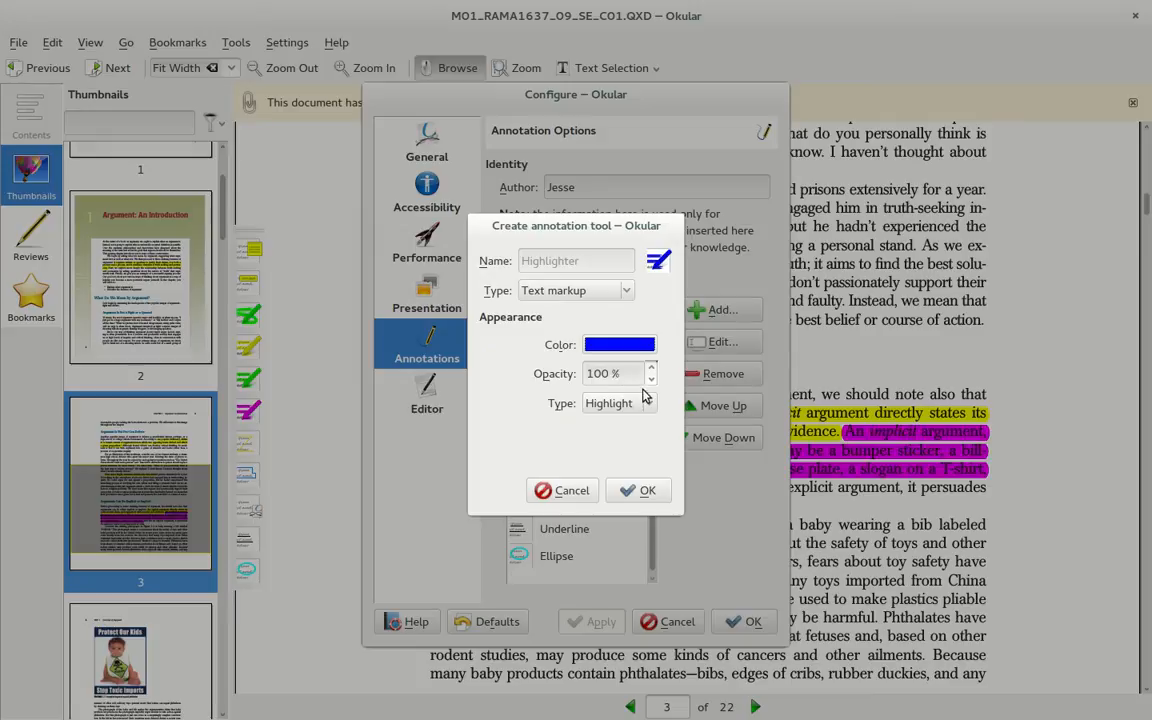
pyautogui.click(638, 490)
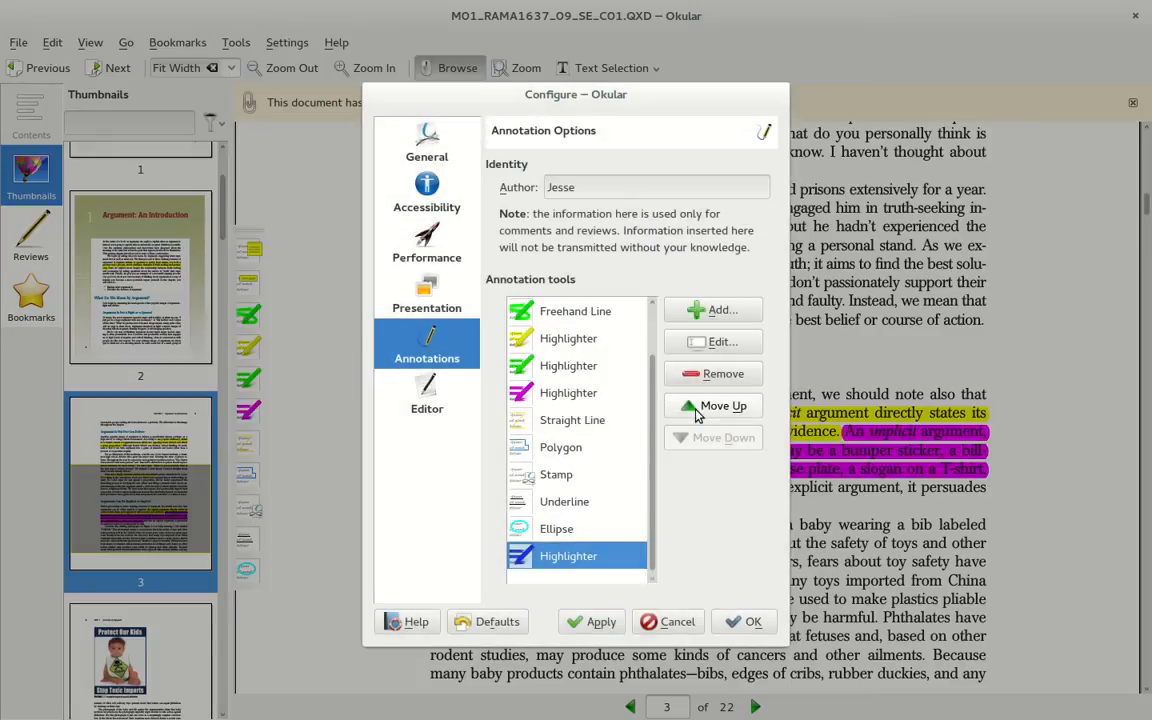
pyautogui.click(712, 404)
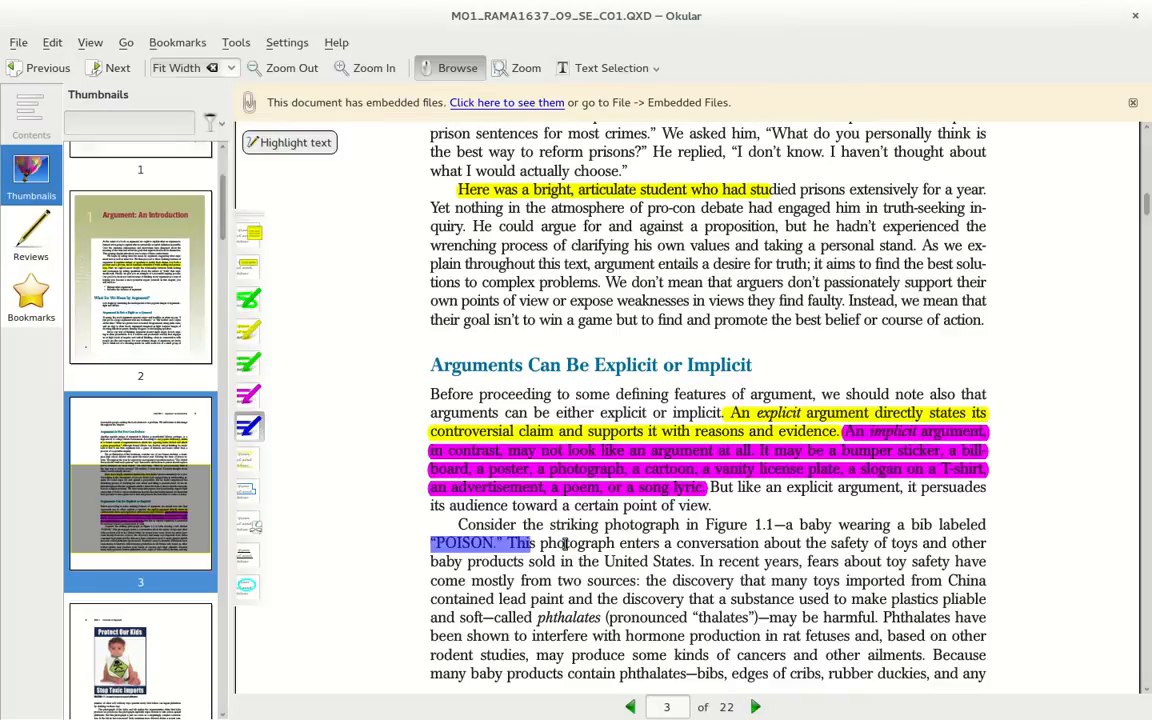
# Remove the trial blue highlight on 'POISON.' and bring up the Settings menu.
pyautogui.rightClick(490, 544)
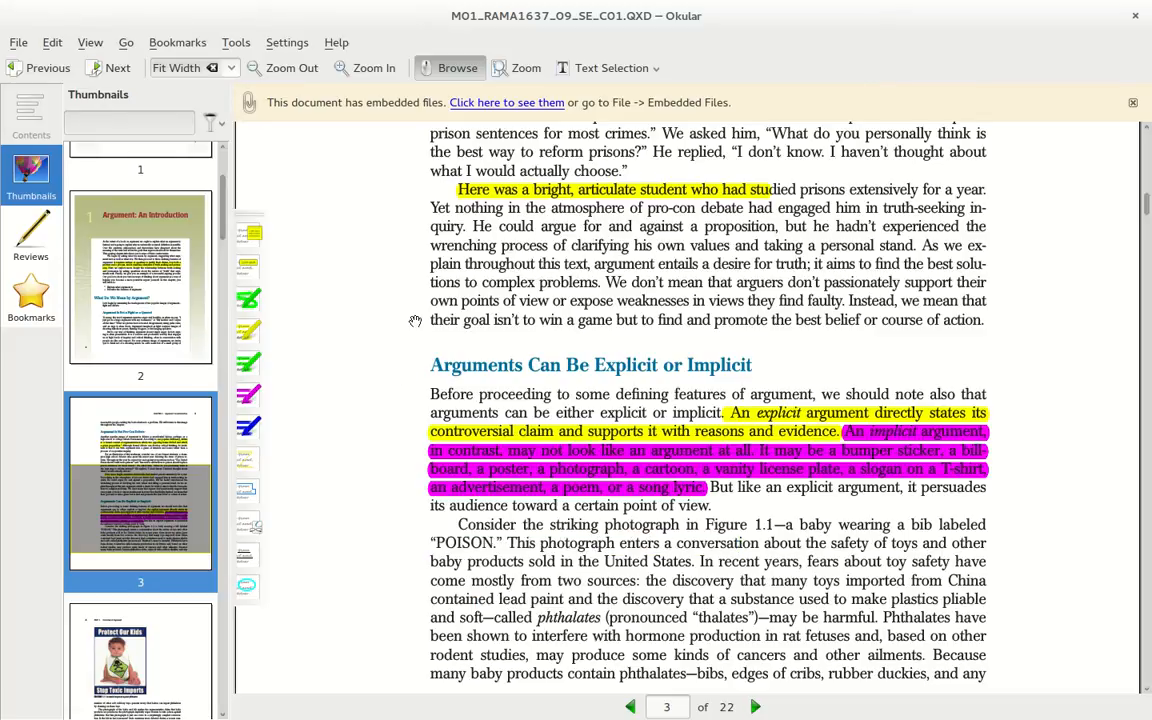
pyautogui.click(336, 42)
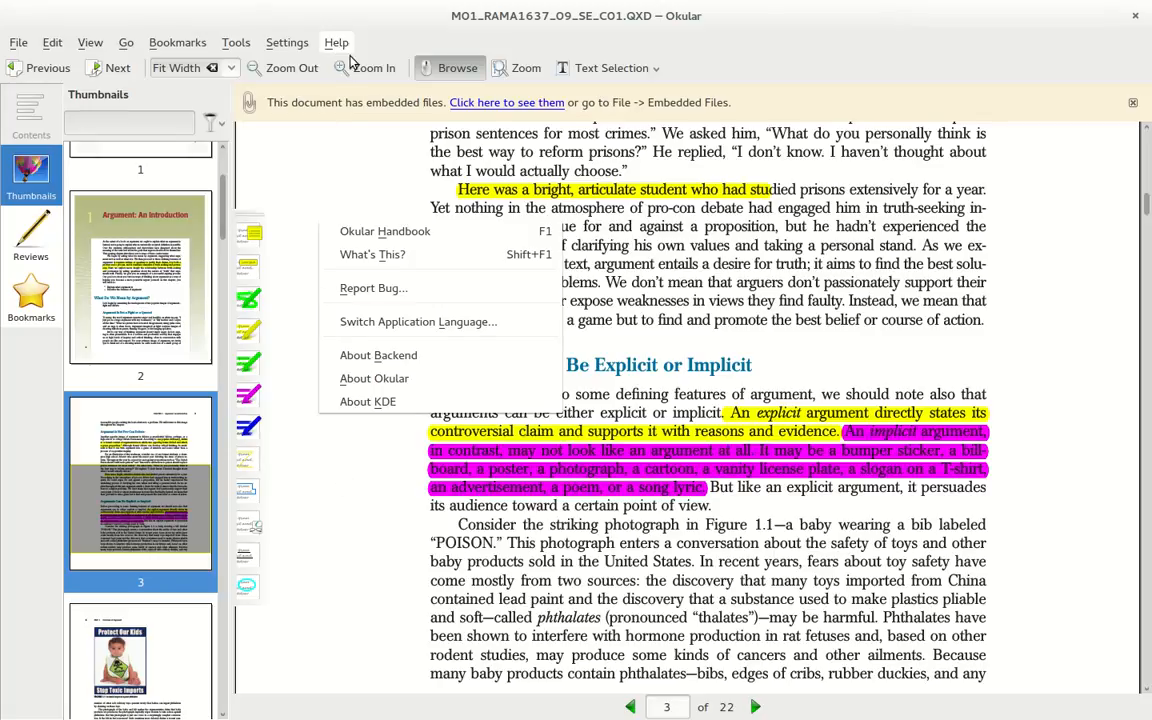
pyautogui.click(288, 42)
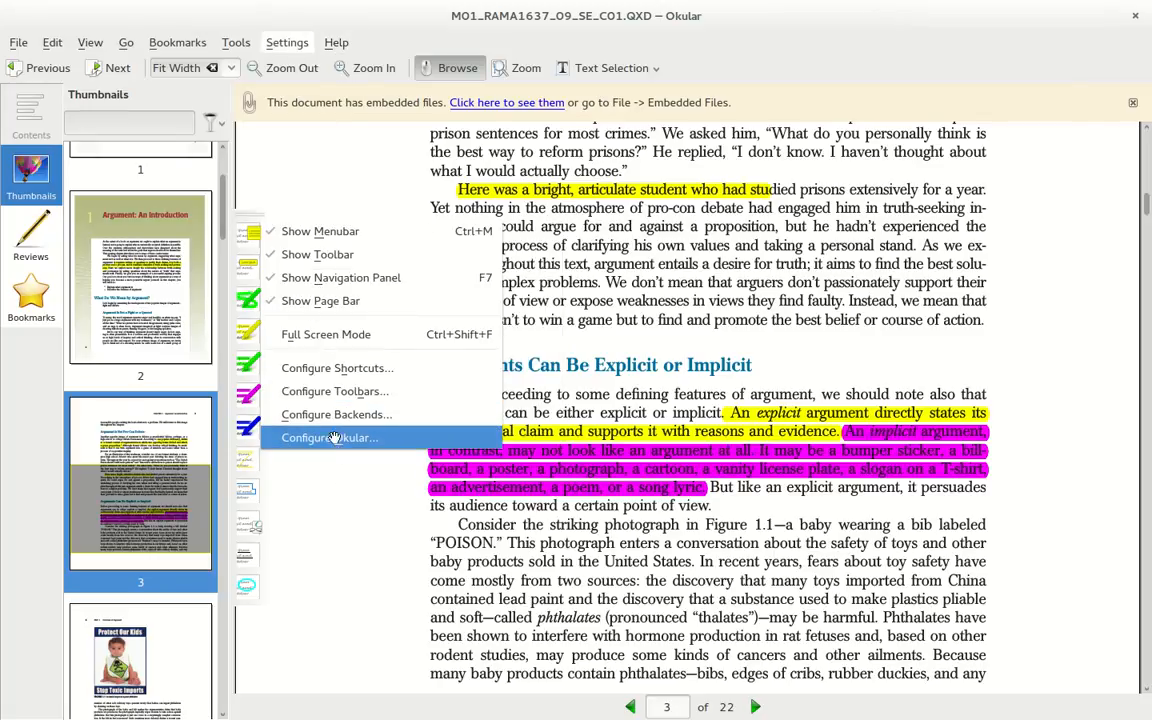
# Enable Accessibility's Change colors with Invert Colors so the page renders white-on-black.
pyautogui.click(328, 436)
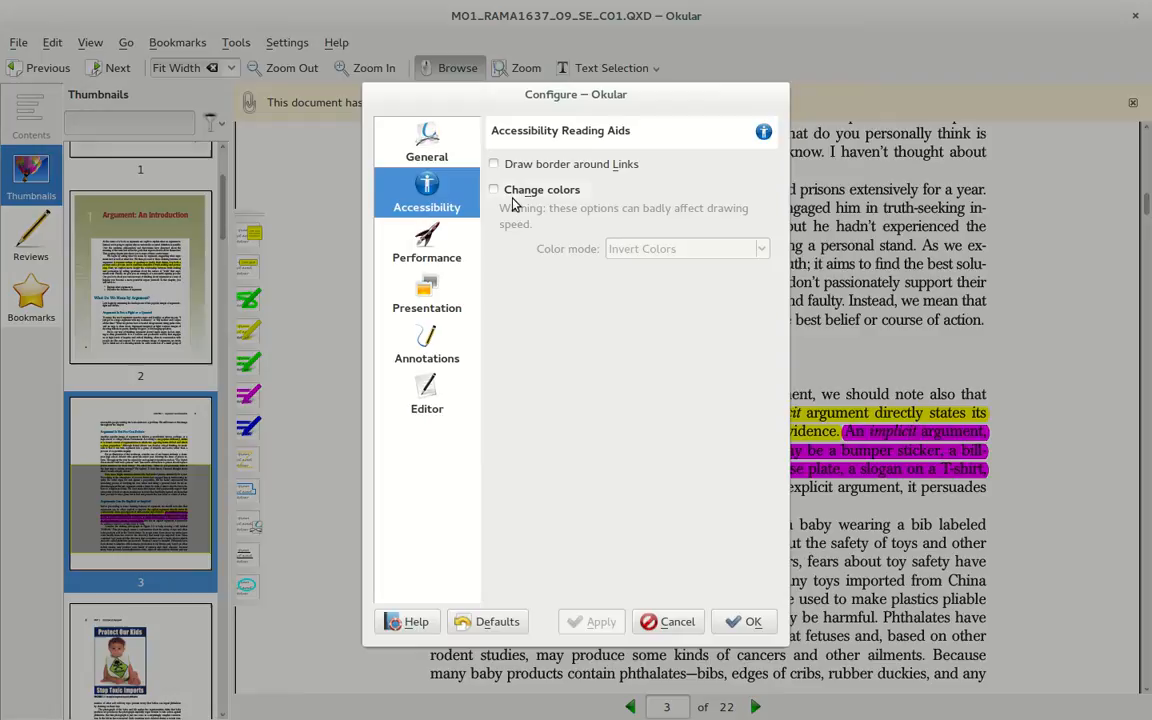
pyautogui.click(492, 188)
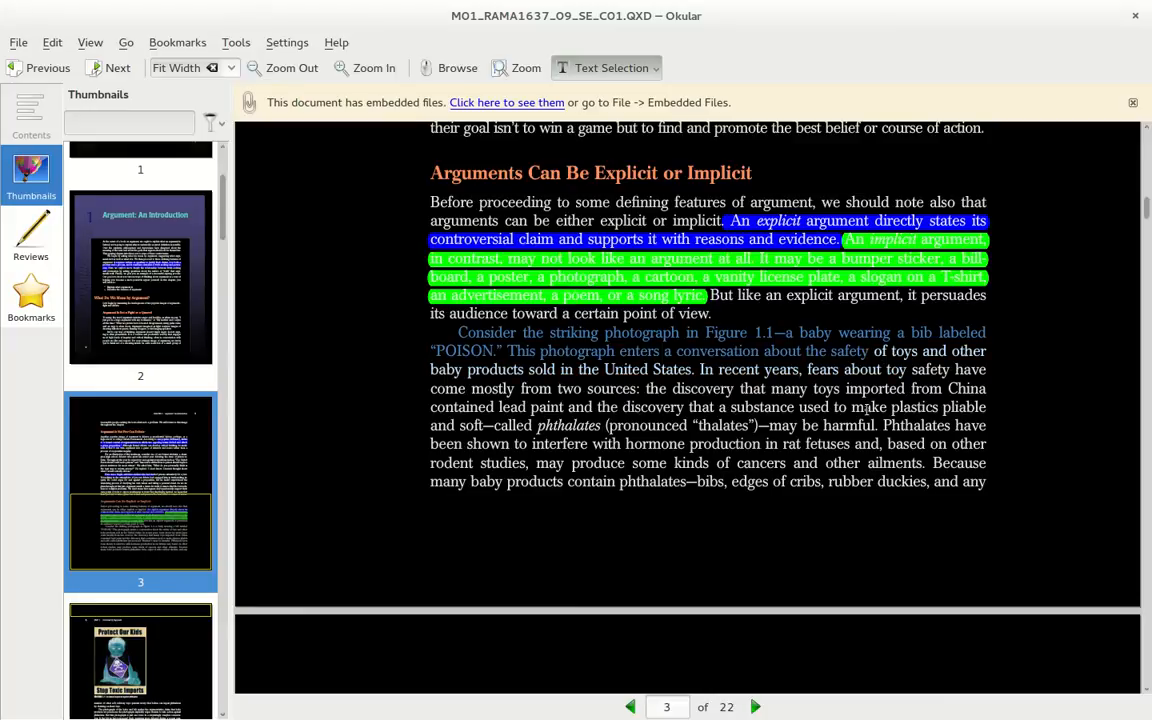
pyautogui.moveTo(298, 344)
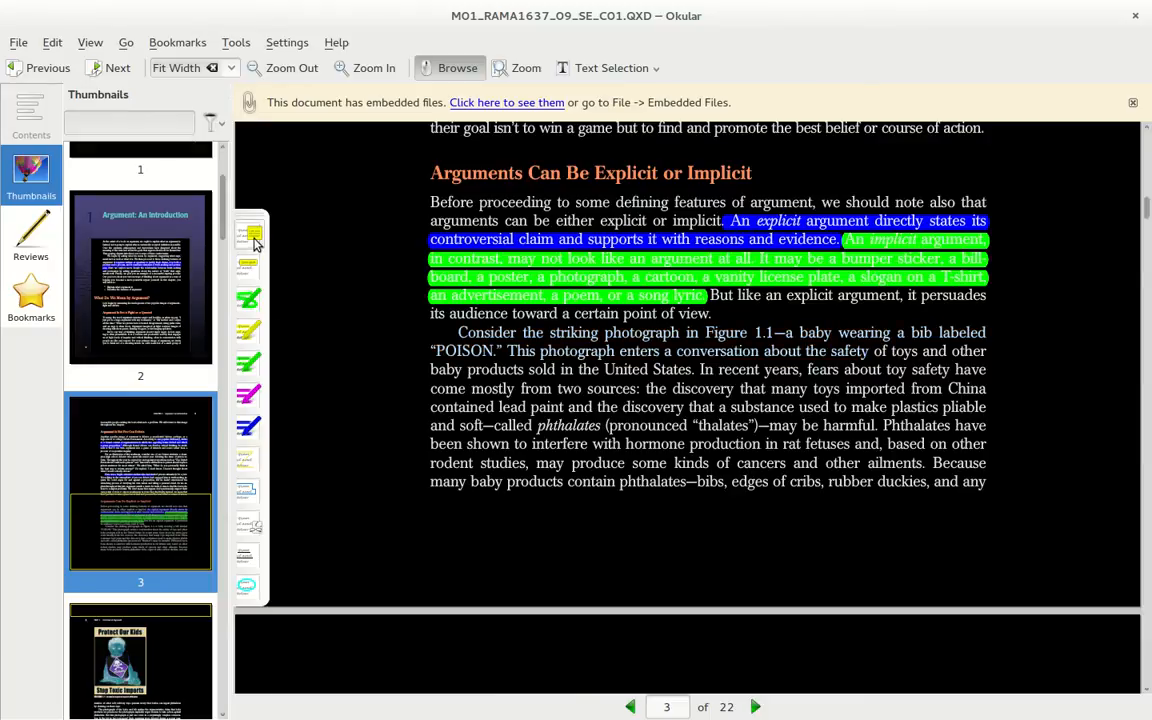
pyautogui.moveTo(248, 236)
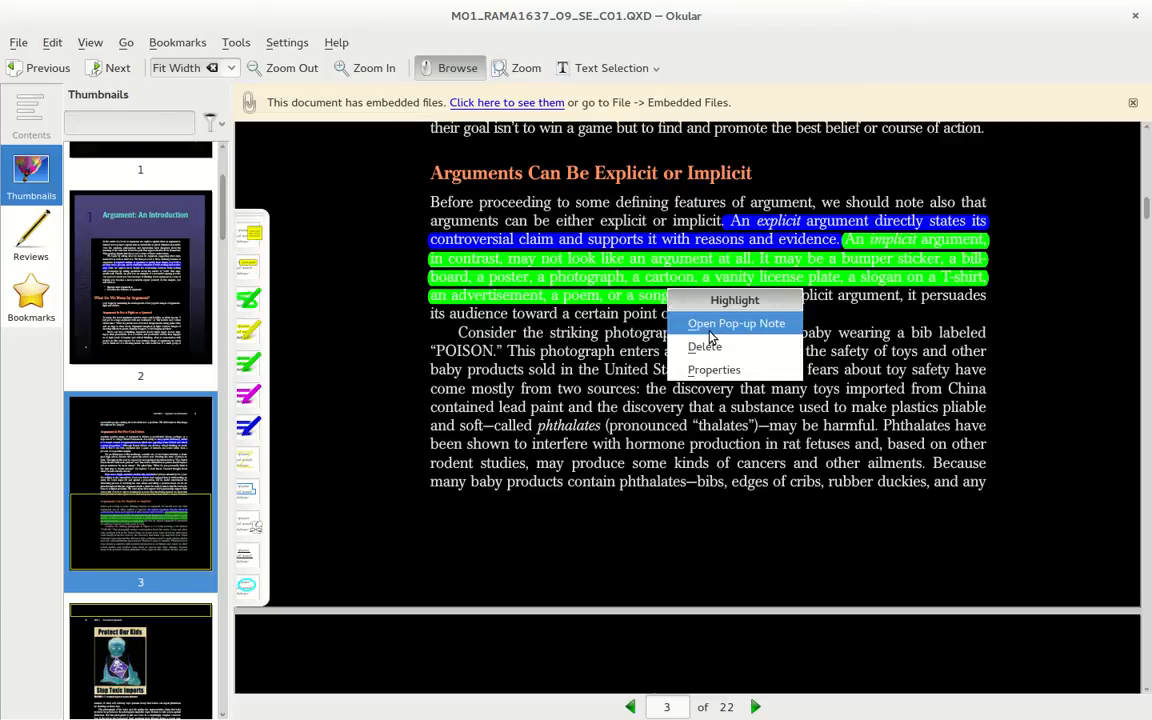
# Add a pop-up note reading 'Hello not' to the implicit-arguments highlight and close it.
pyautogui.click(736, 322)
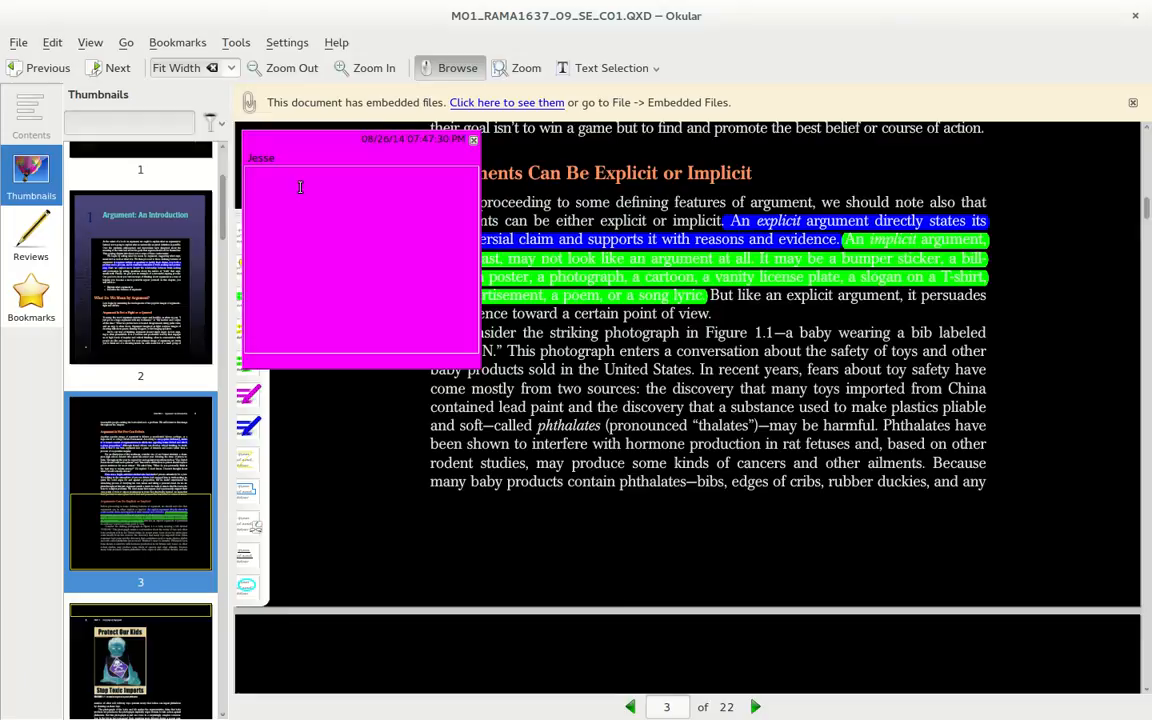
pyautogui.write('Hello not')
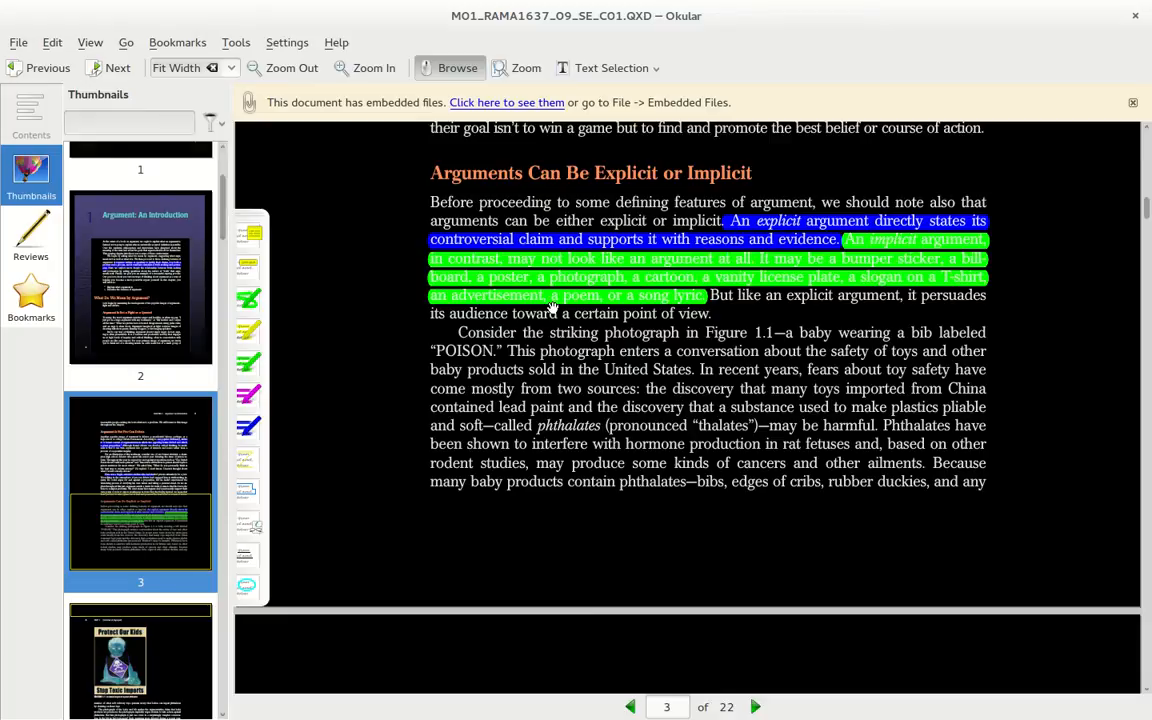
pyautogui.click(288, 42)
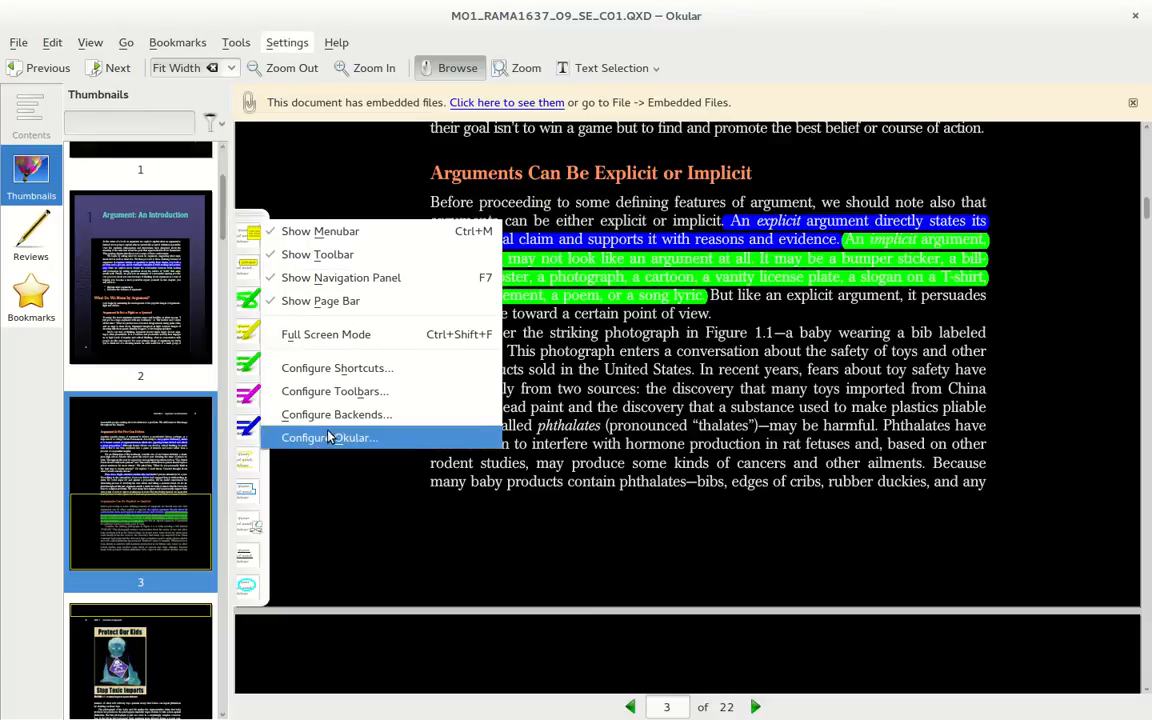
pyautogui.click(328, 436)
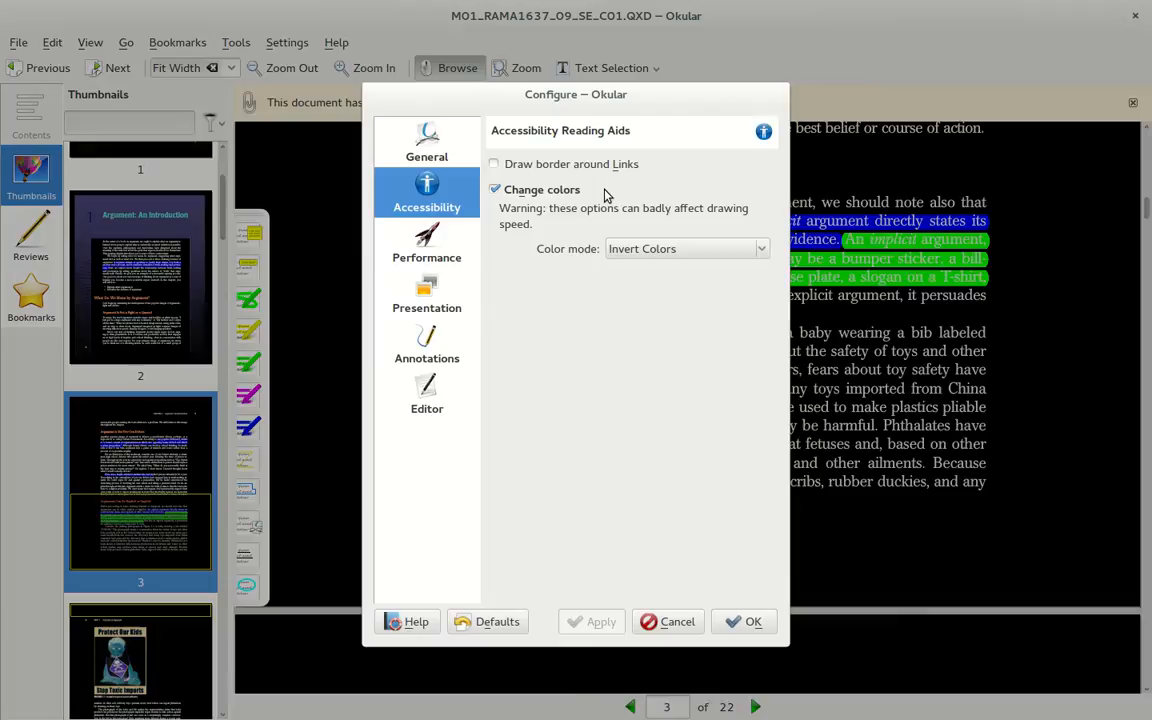
pyautogui.click(494, 188)
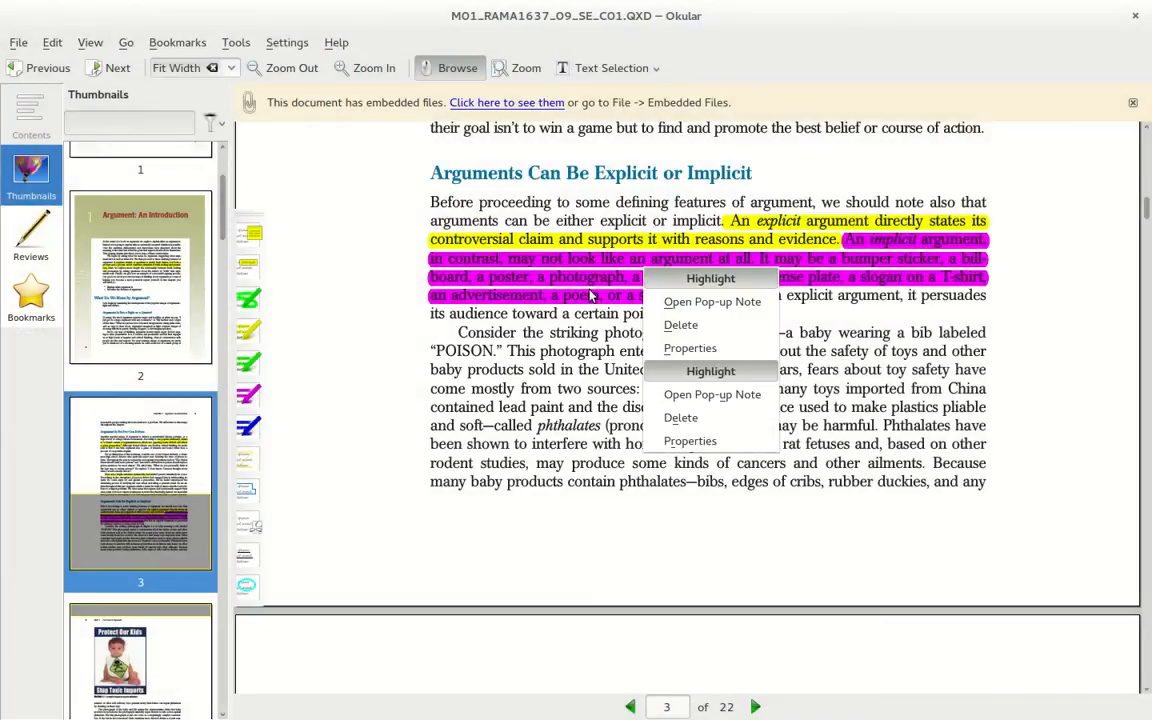
pyautogui.click(712, 300)
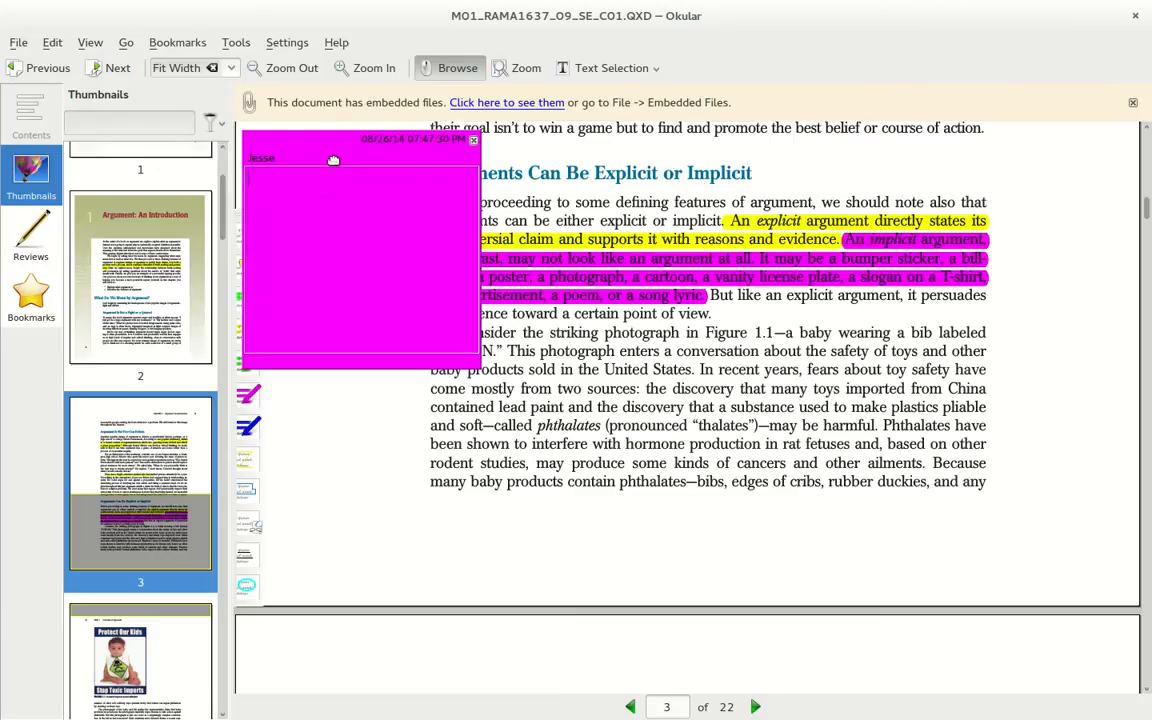
pyautogui.click(472, 140)
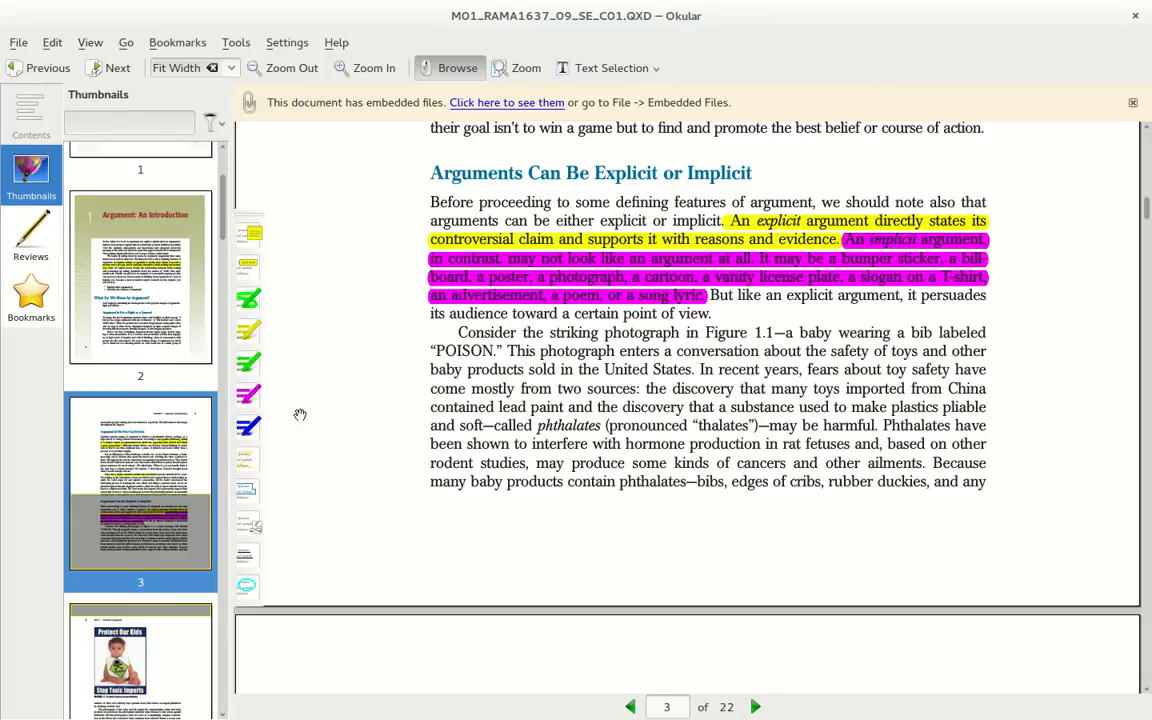
pyautogui.moveTo(248, 556)
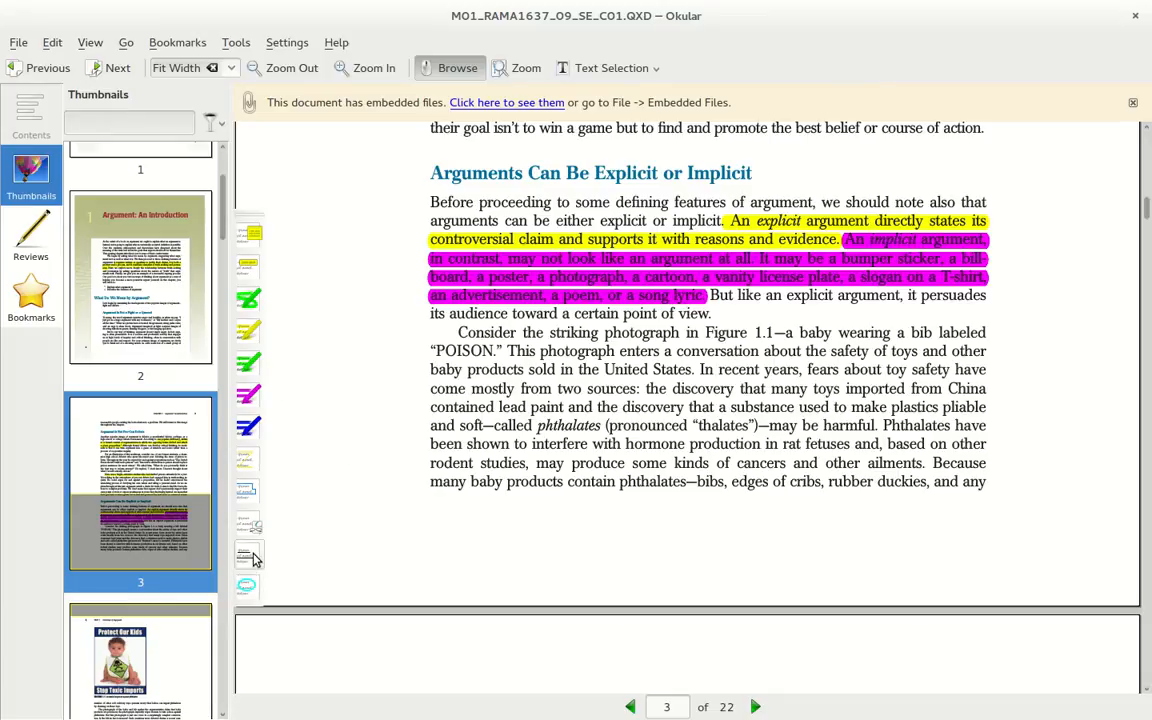
pyautogui.moveTo(248, 490)
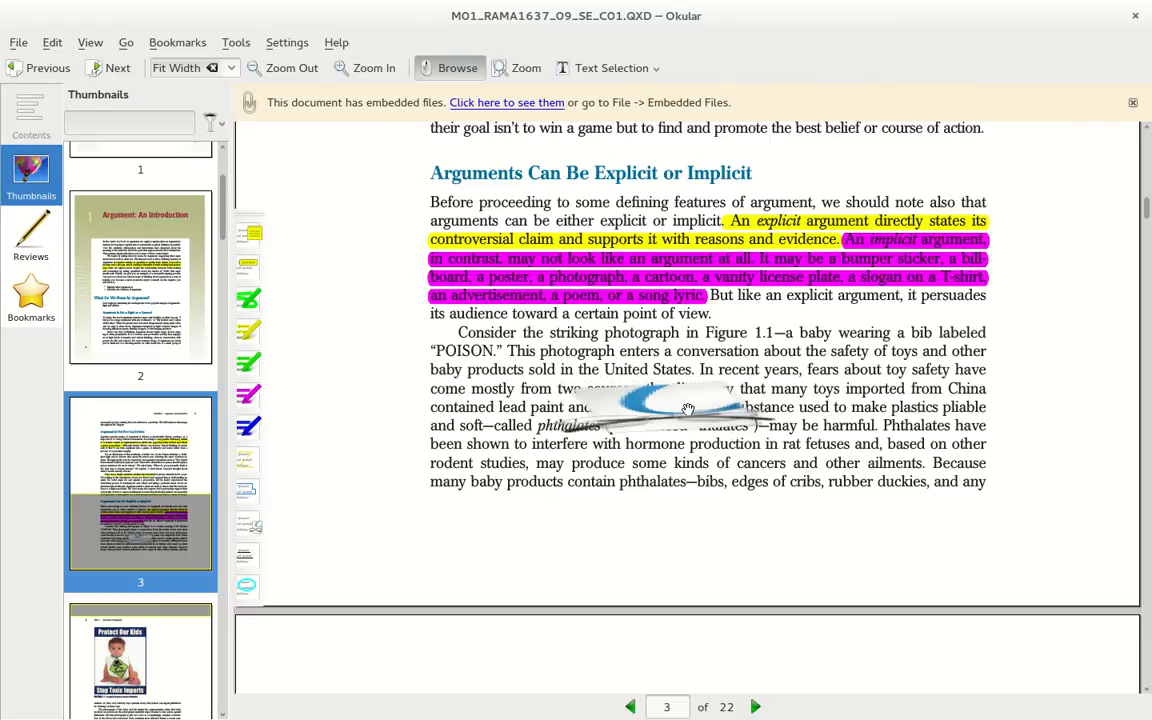
pyautogui.moveTo(298, 464)
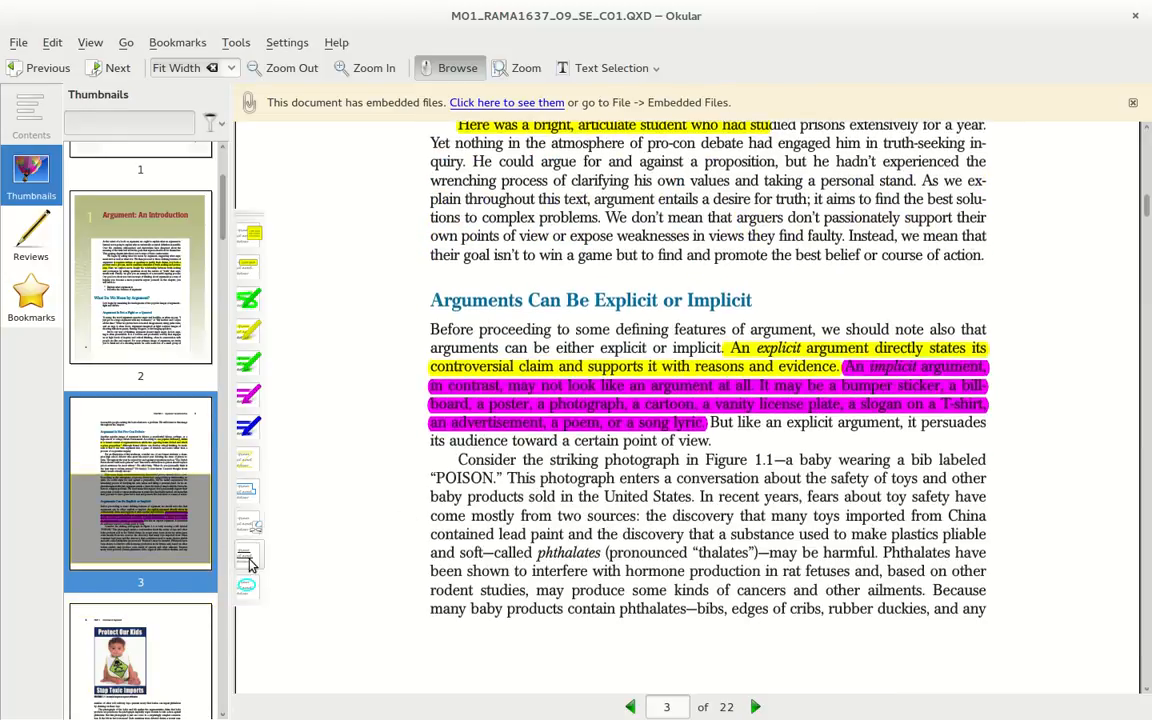
pyautogui.moveTo(248, 268)
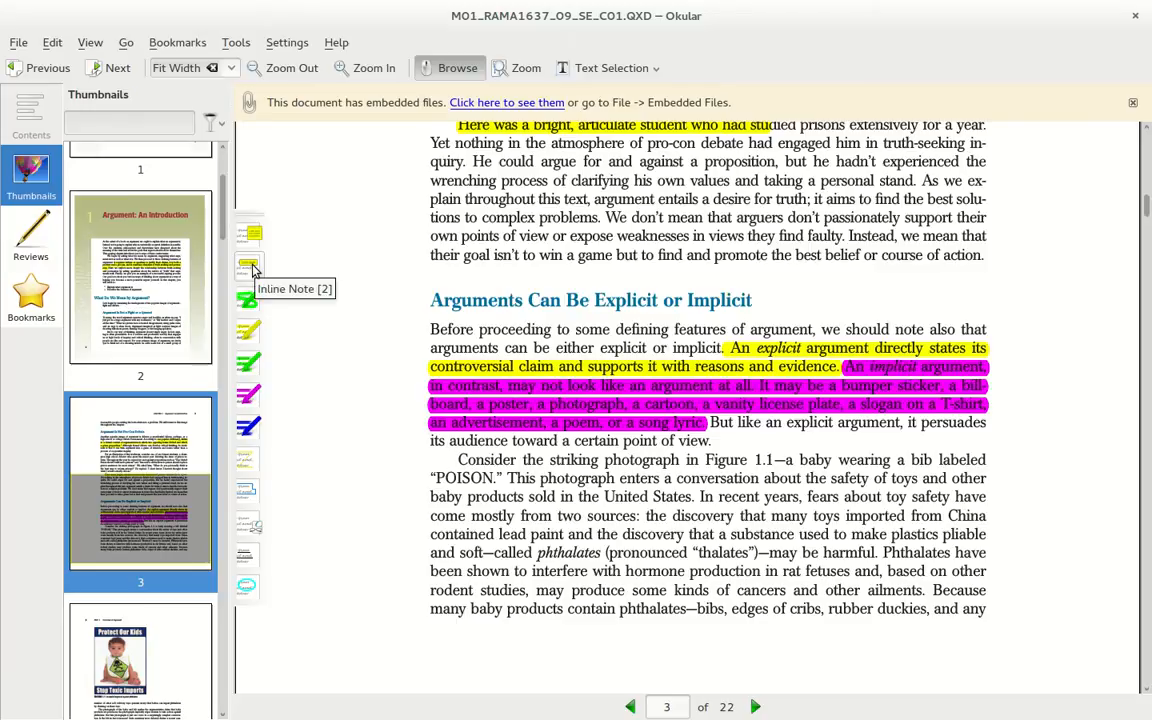
pyautogui.moveTo(248, 238)
pyautogui.write('hello world')
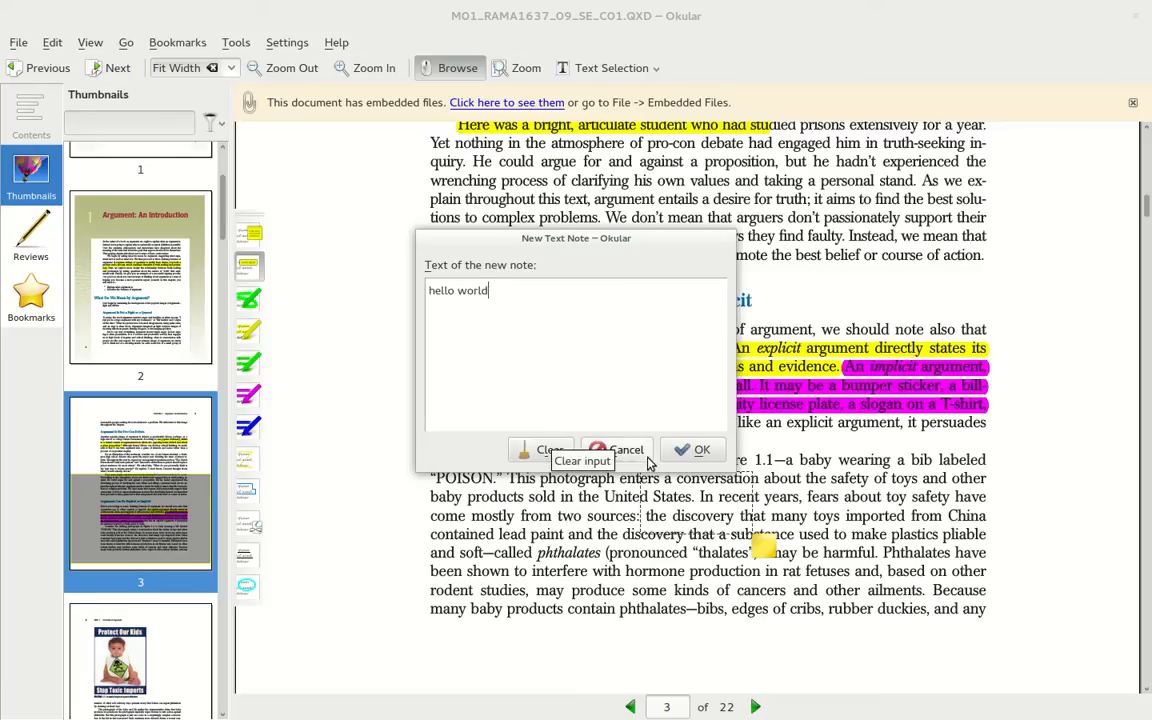
# Confirm the 'hello world' note beside the POISON photograph paragraph.
pyautogui.click(700, 448)
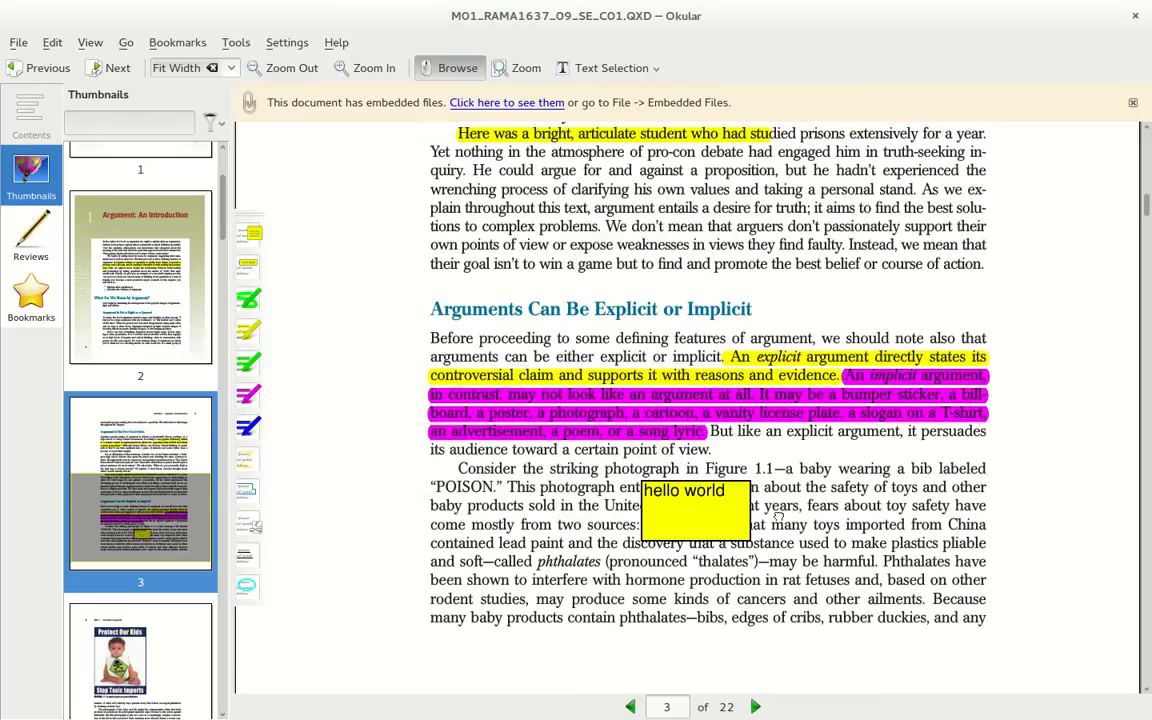
# Remove the hello world note and add an inline note 'this is a side annotation' in the left margin.
pyautogui.rightClick(692, 510)
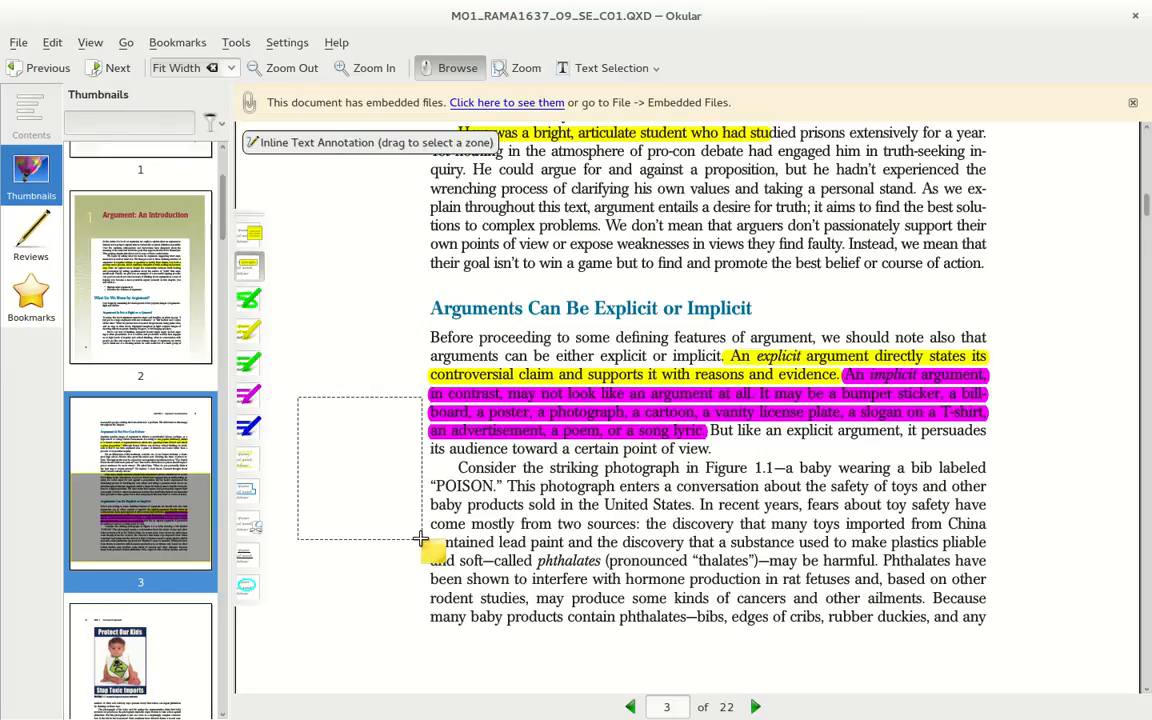
pyautogui.write('this is a side a')
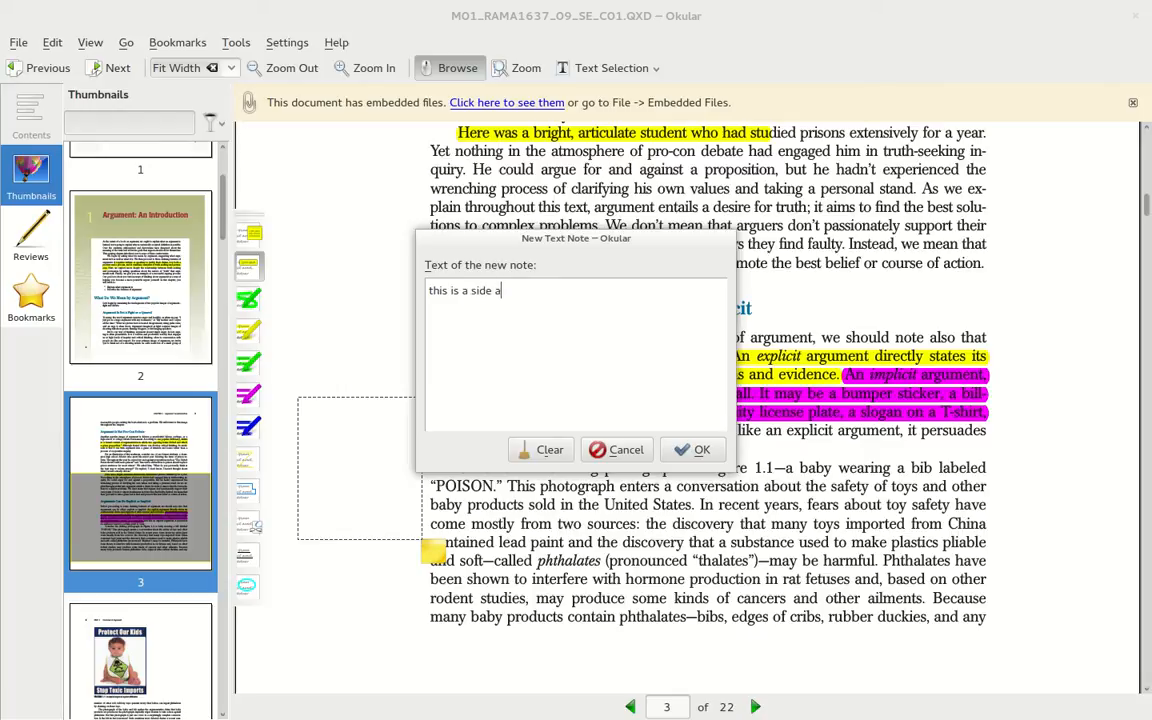
pyautogui.write('nnotation')
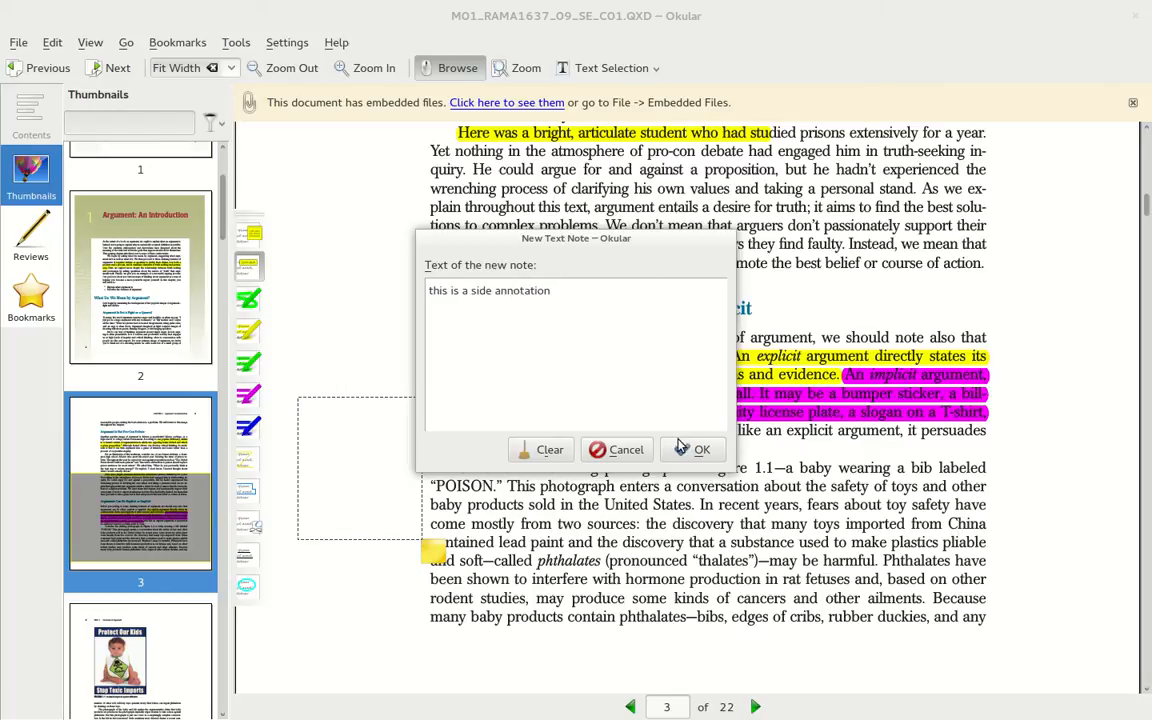
pyautogui.click(692, 448)
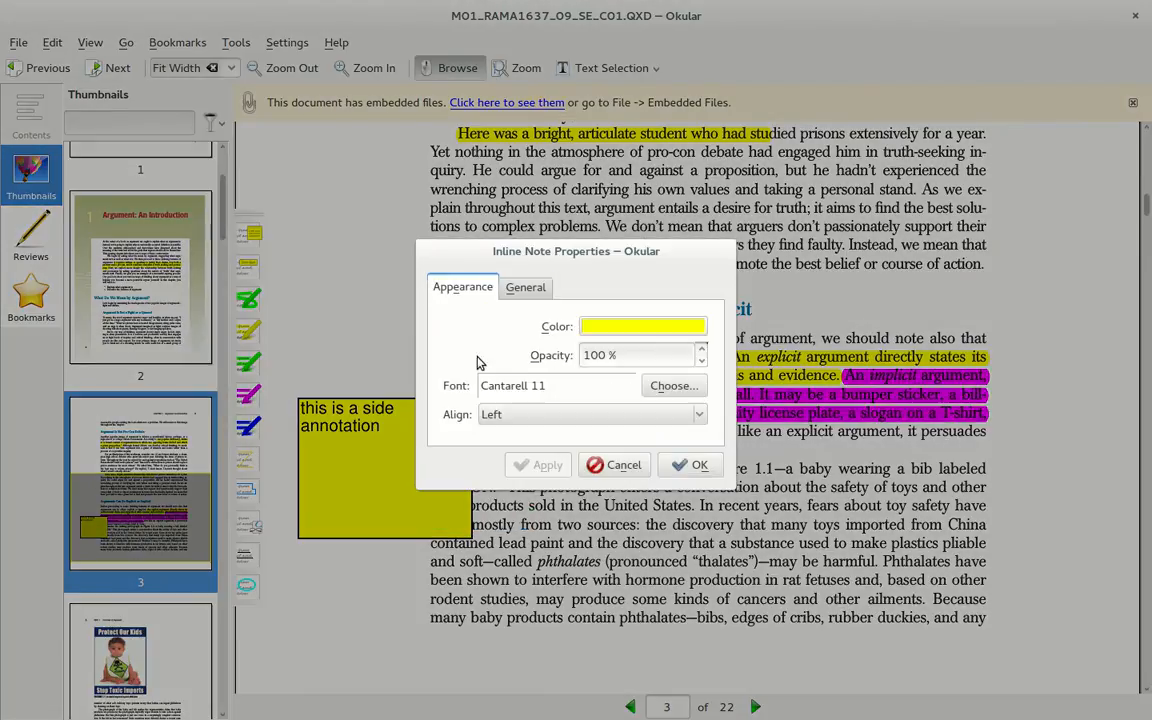
# Close the side annotation note's properties without changing its yellow appearance.
pyautogui.click(698, 414)
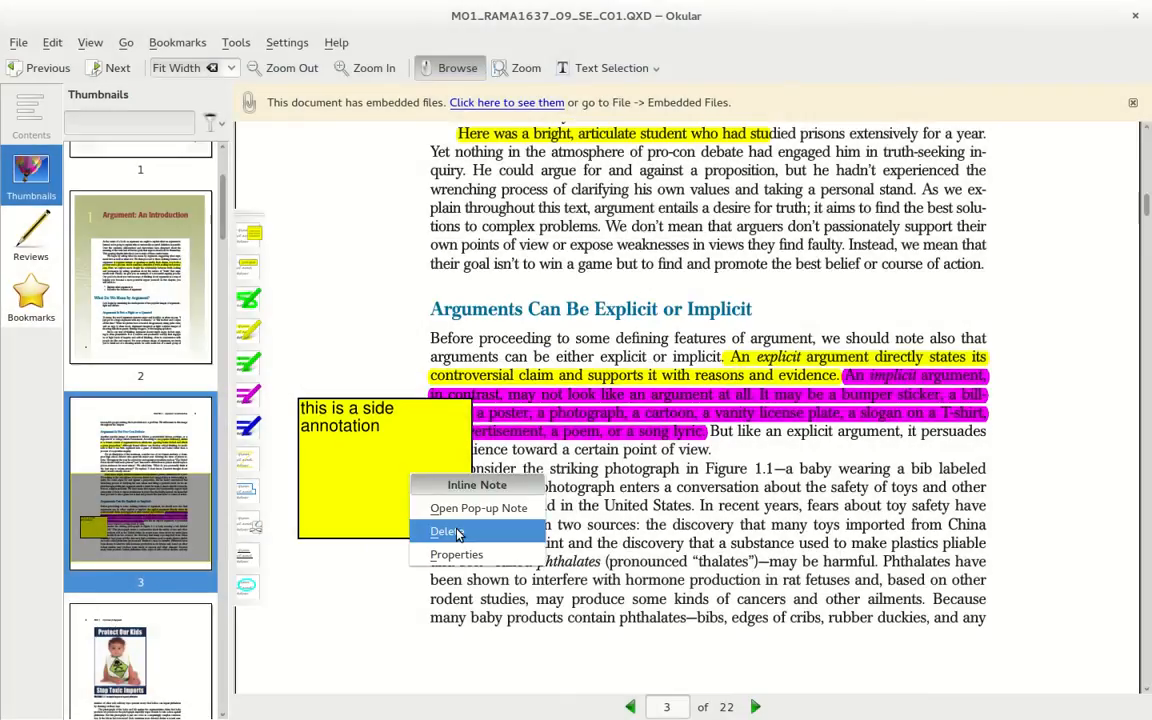
# Delete the side annotation note and add a narrow inline note reading 'test' in the margin.
pyautogui.click(448, 532)
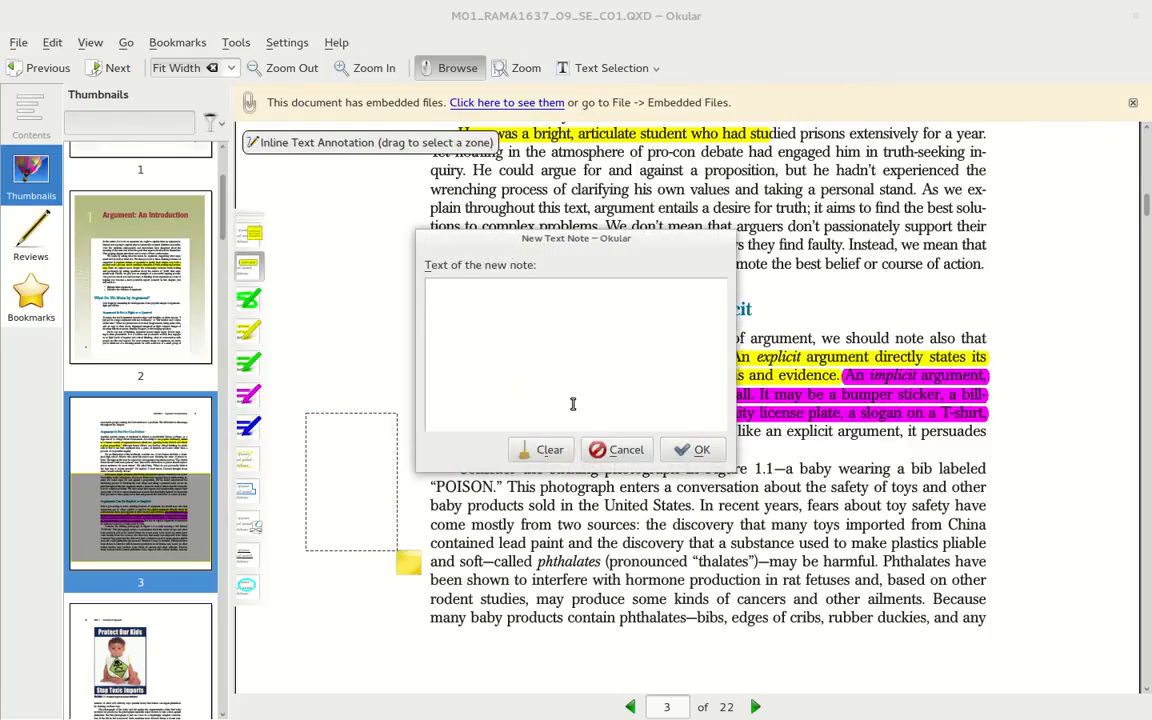
pyautogui.click(700, 448)
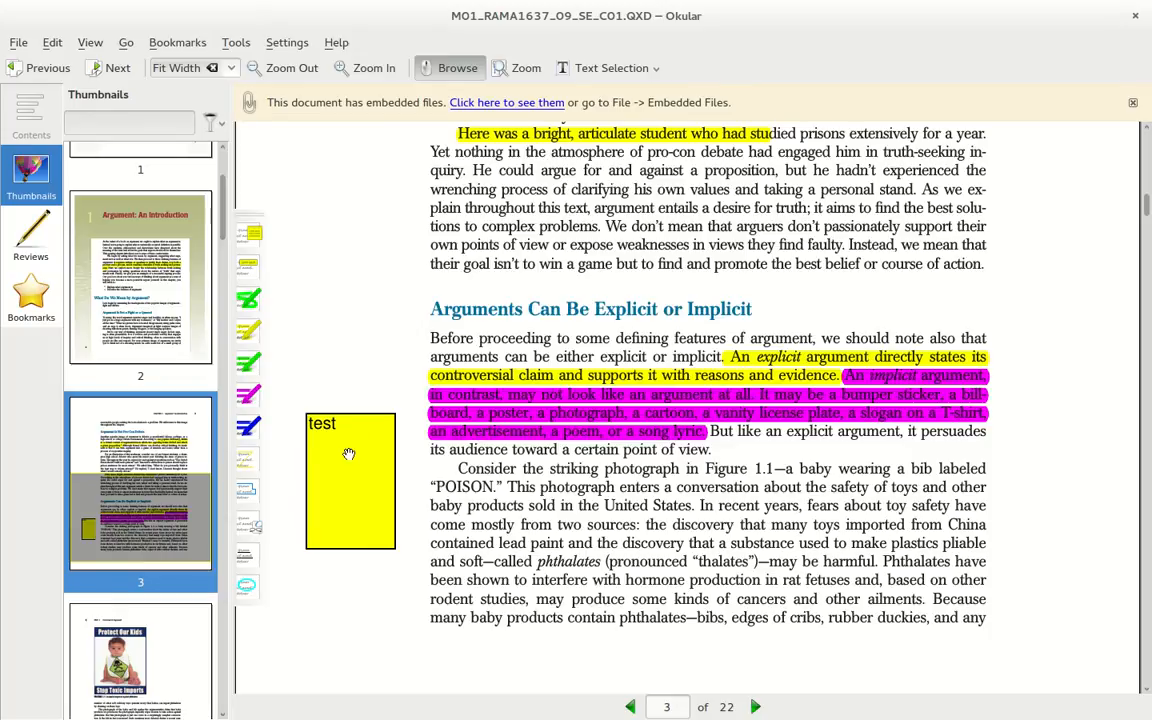
pyautogui.moveTo(376, 458)
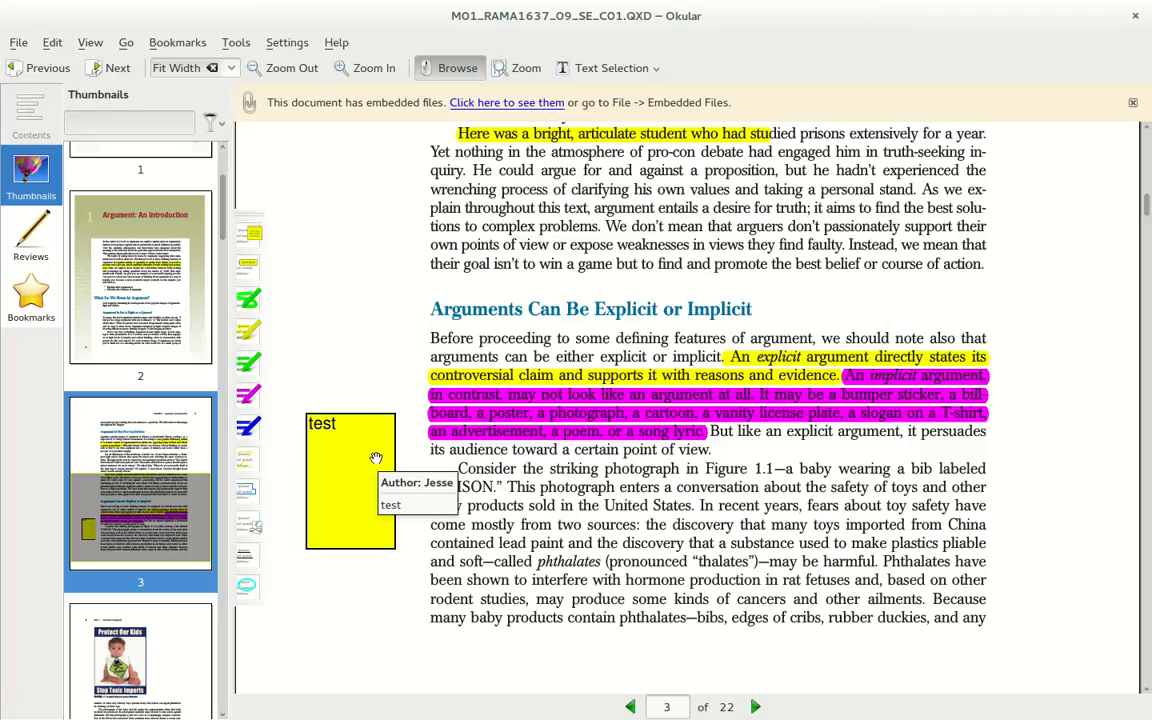
pyautogui.moveTo(376, 456)
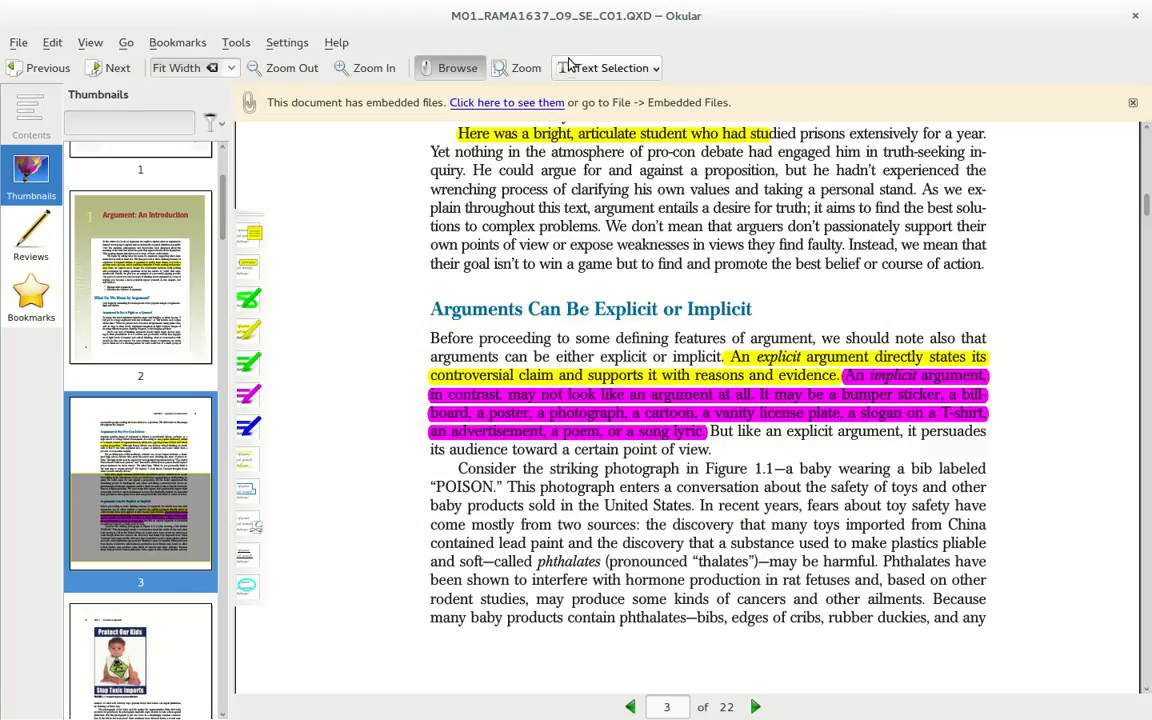
pyautogui.click(606, 68)
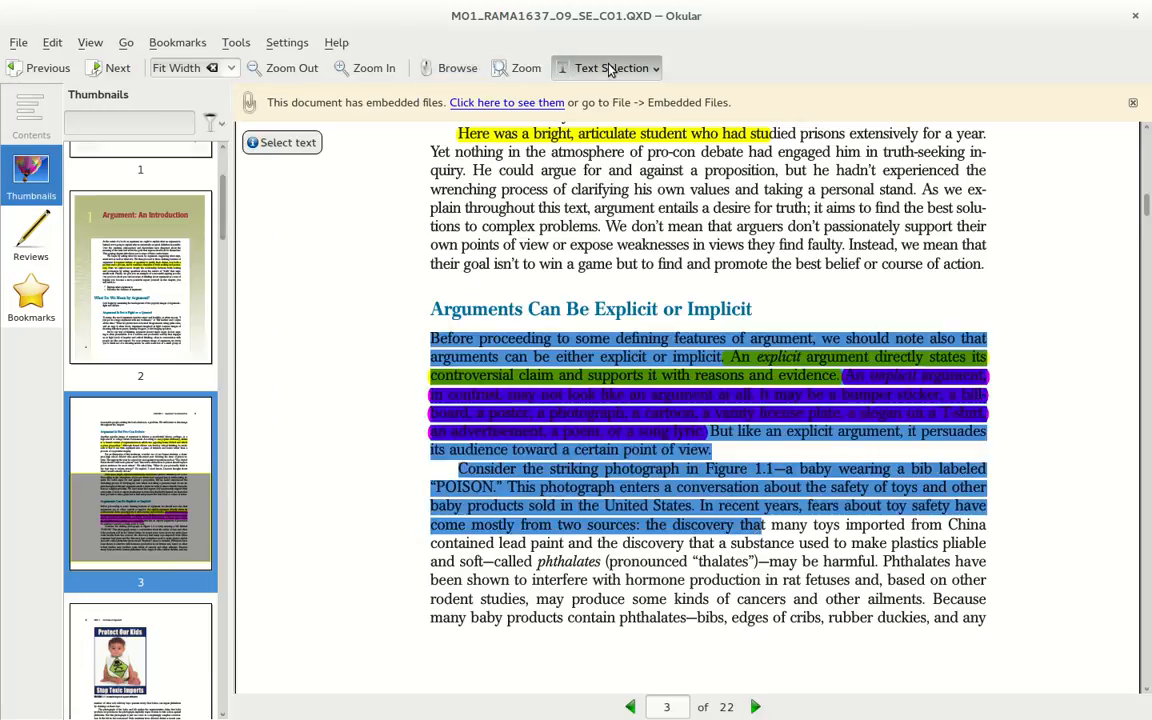
pyautogui.click(608, 68)
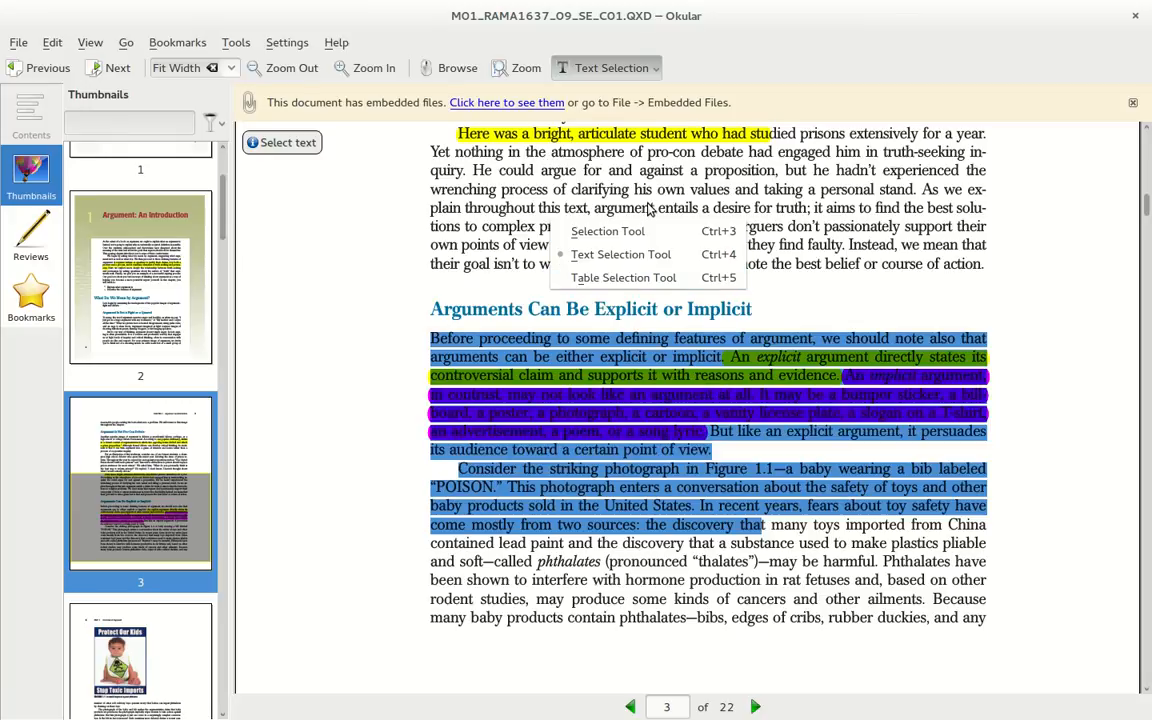
pyautogui.moveTo(620, 254)
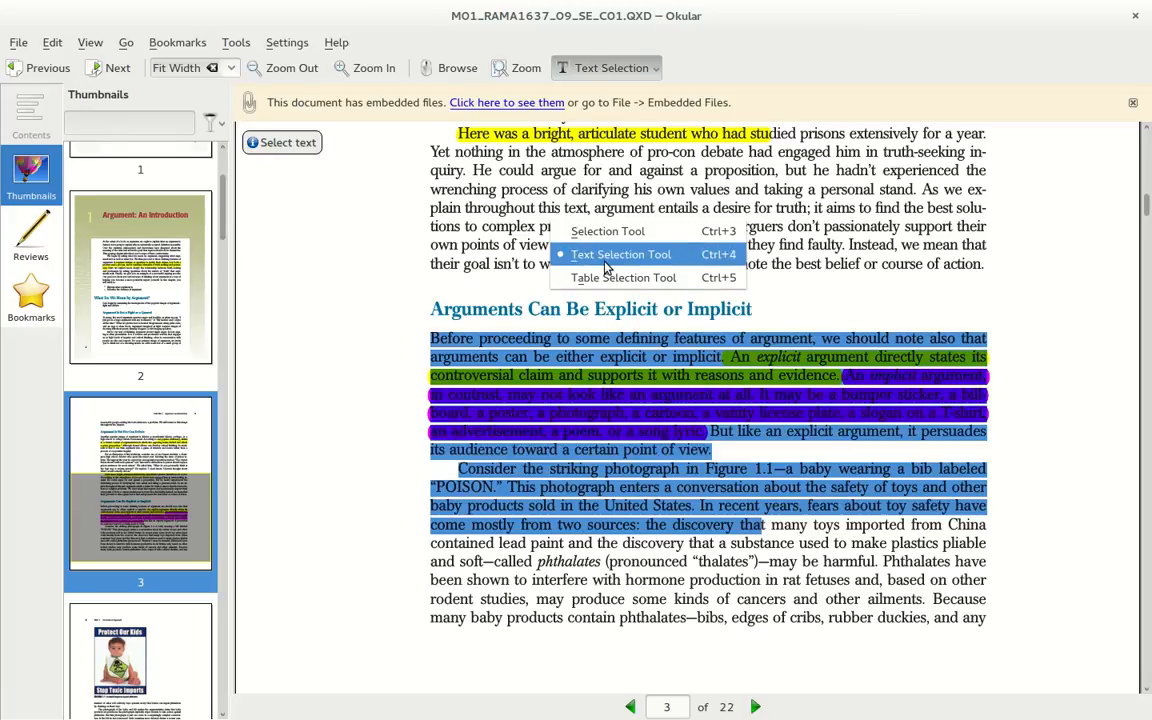
pyautogui.click(620, 254)
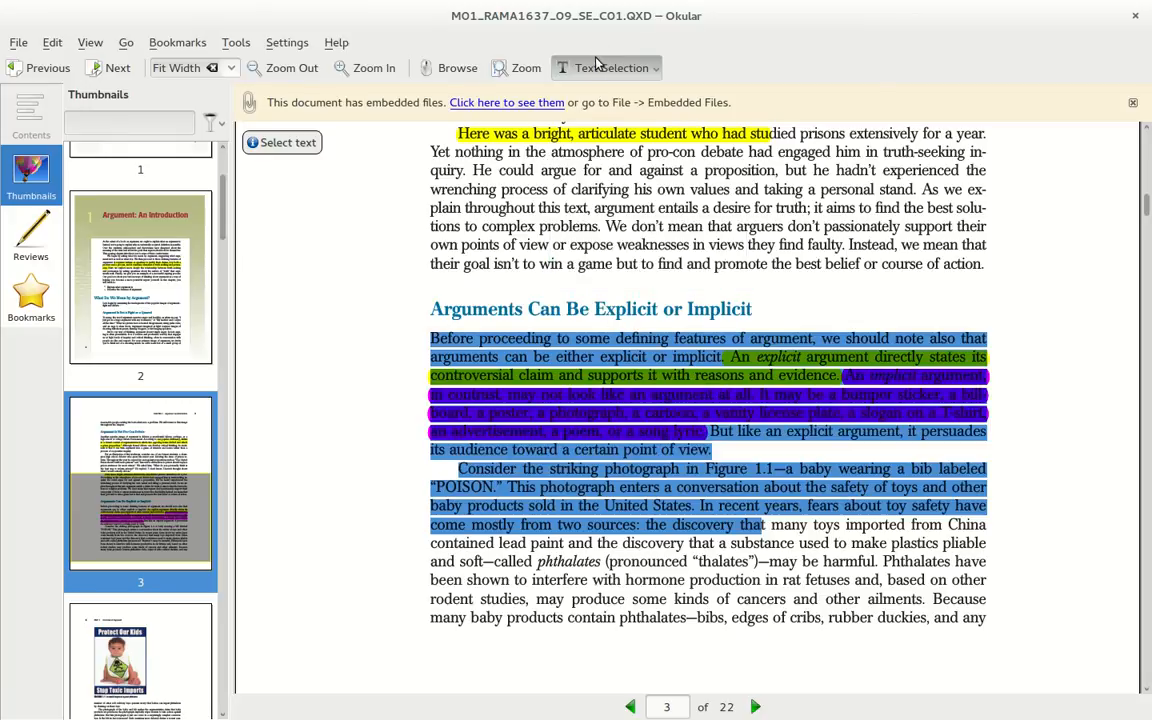
pyautogui.click(448, 68)
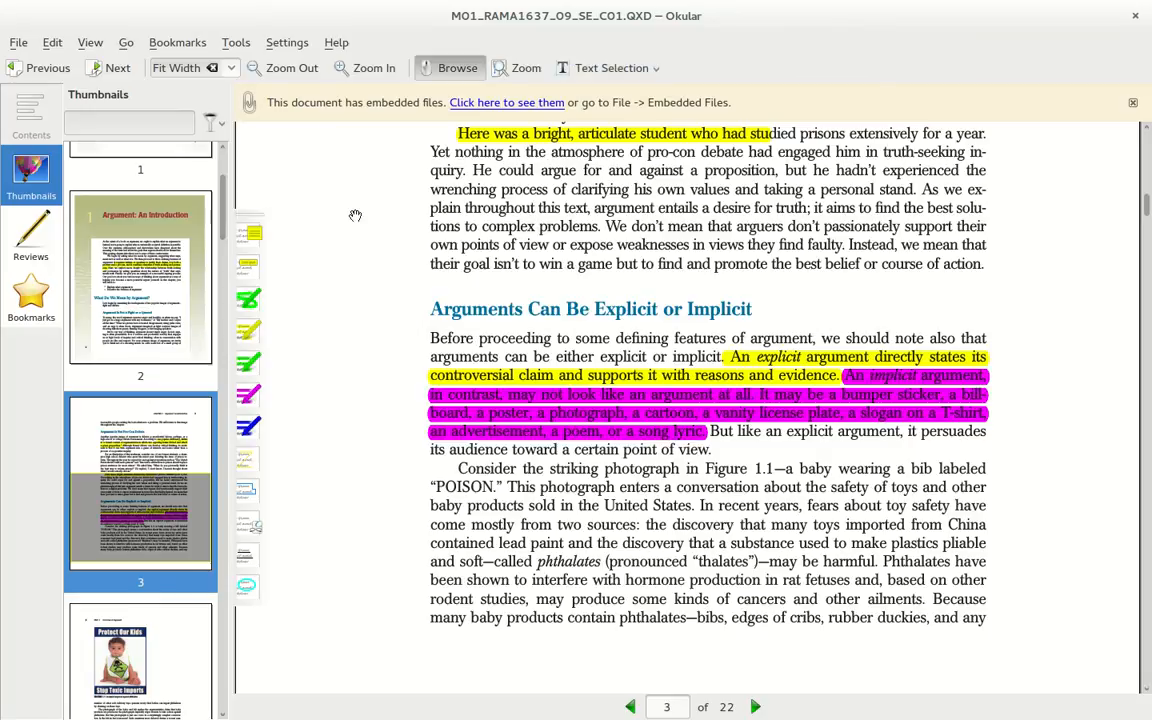
pyautogui.click(288, 42)
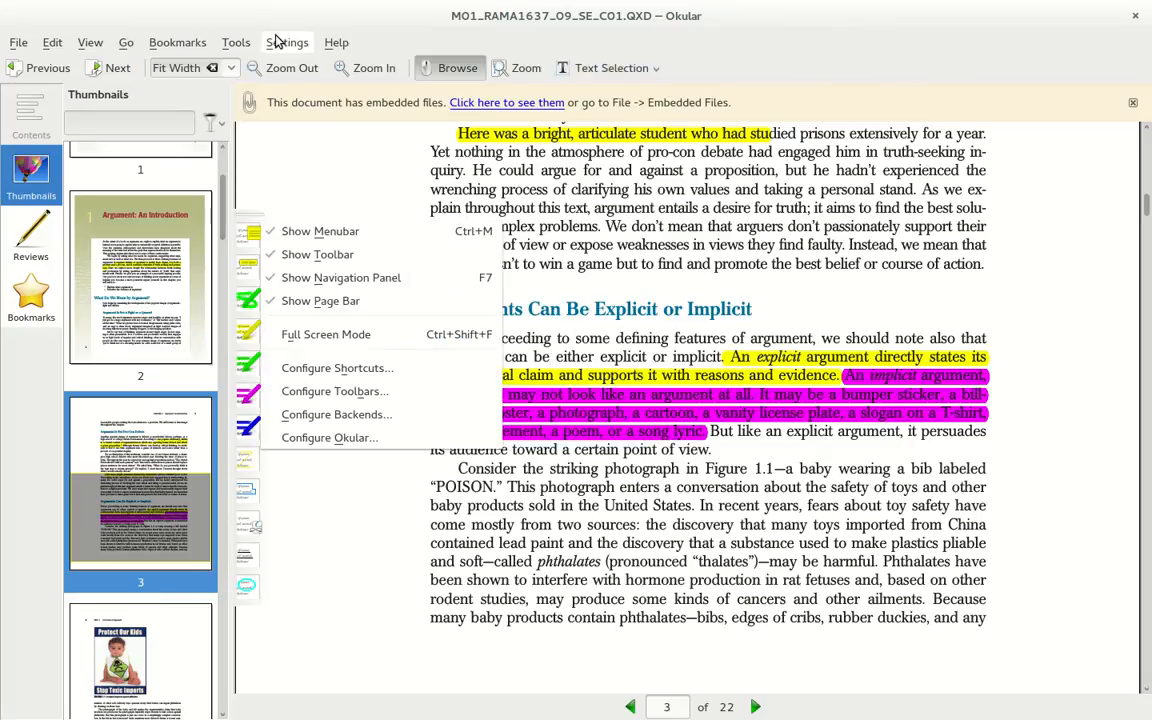
pyautogui.click(126, 42)
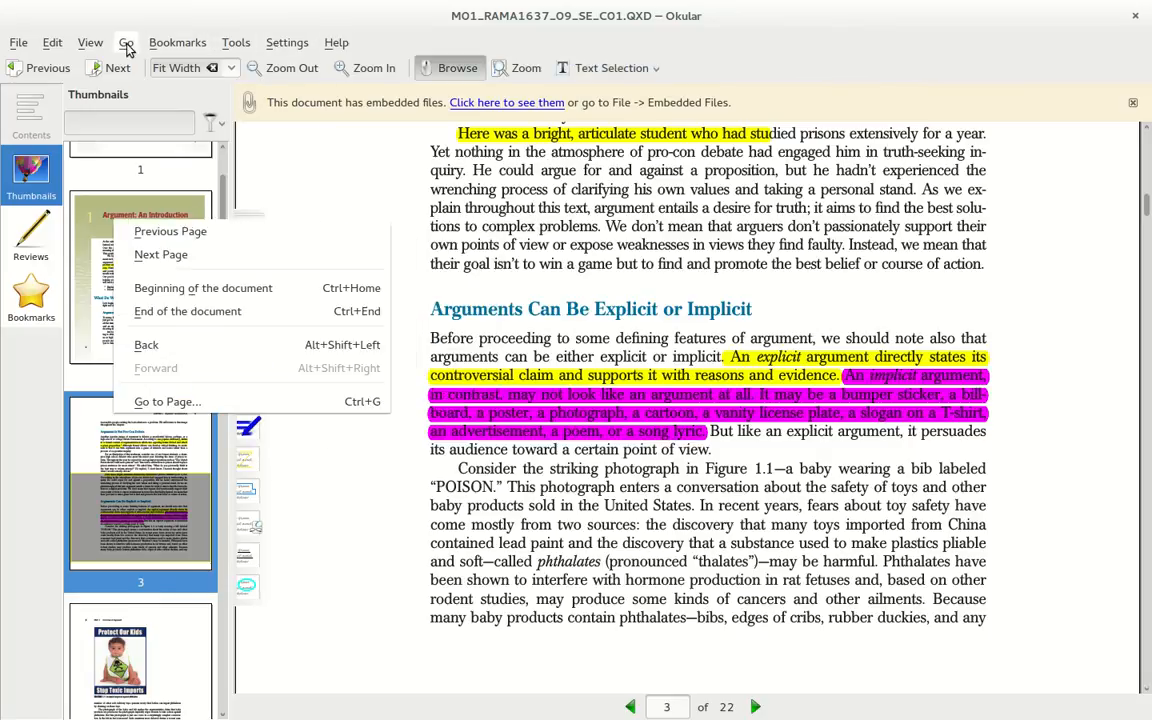
pyautogui.click(176, 42)
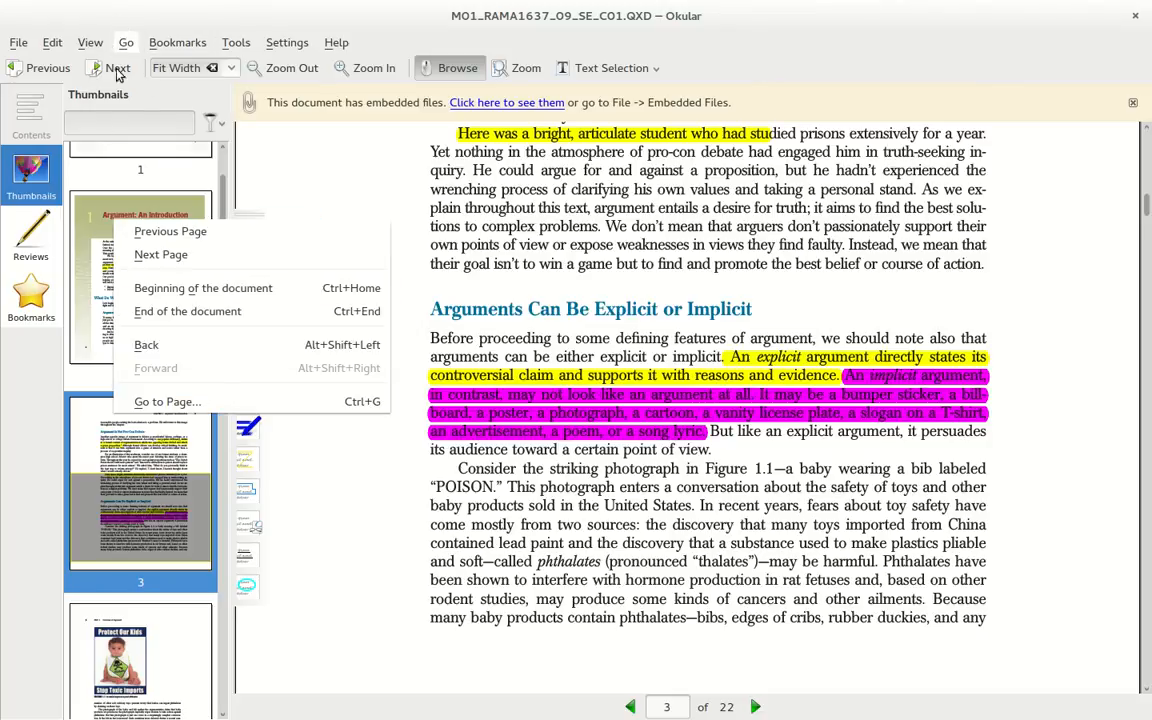
pyautogui.click(90, 42)
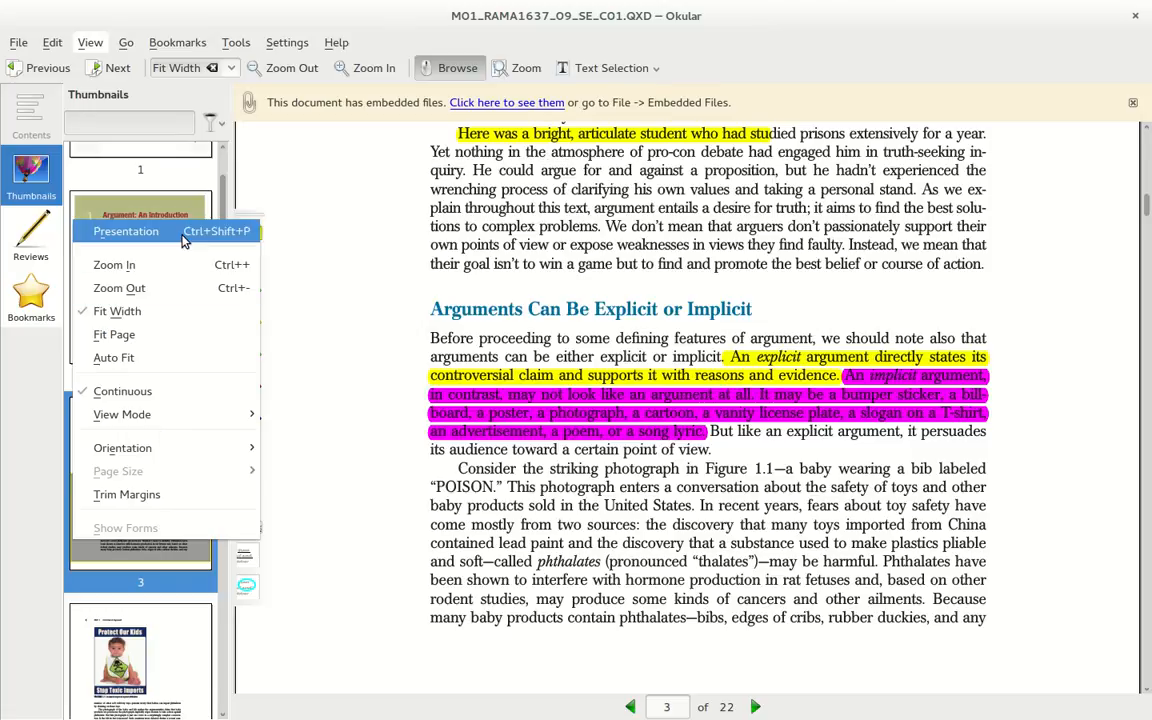
pyautogui.moveTo(122, 414)
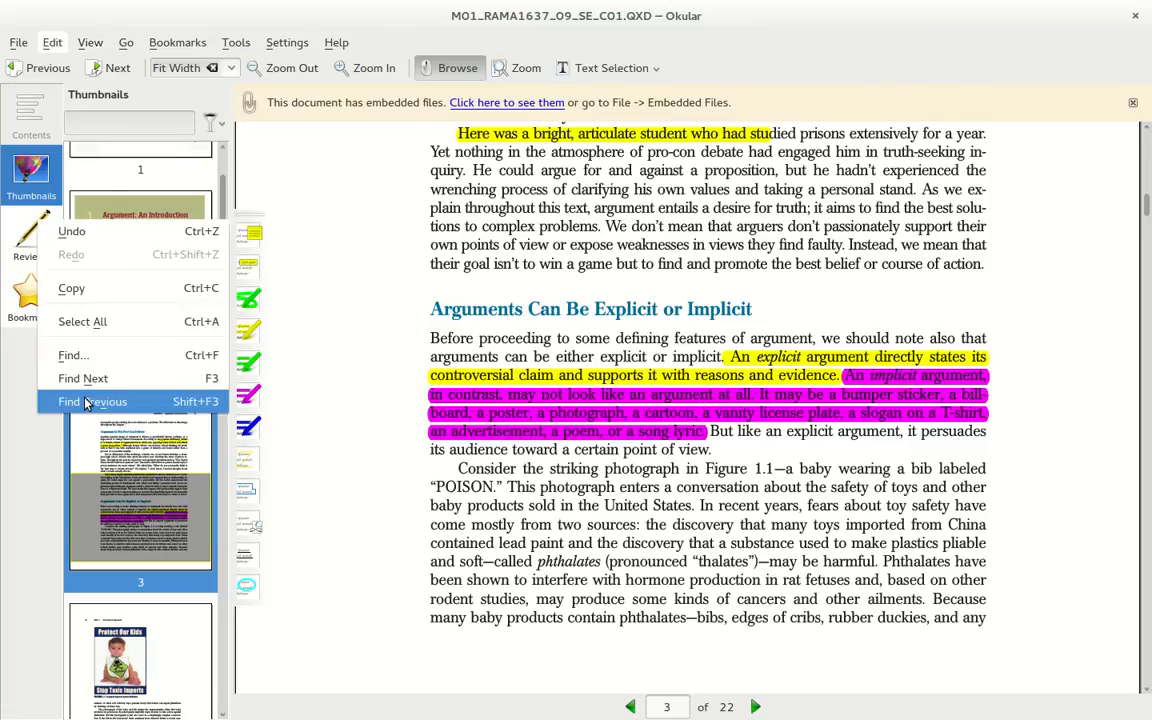
pyautogui.click(18, 42)
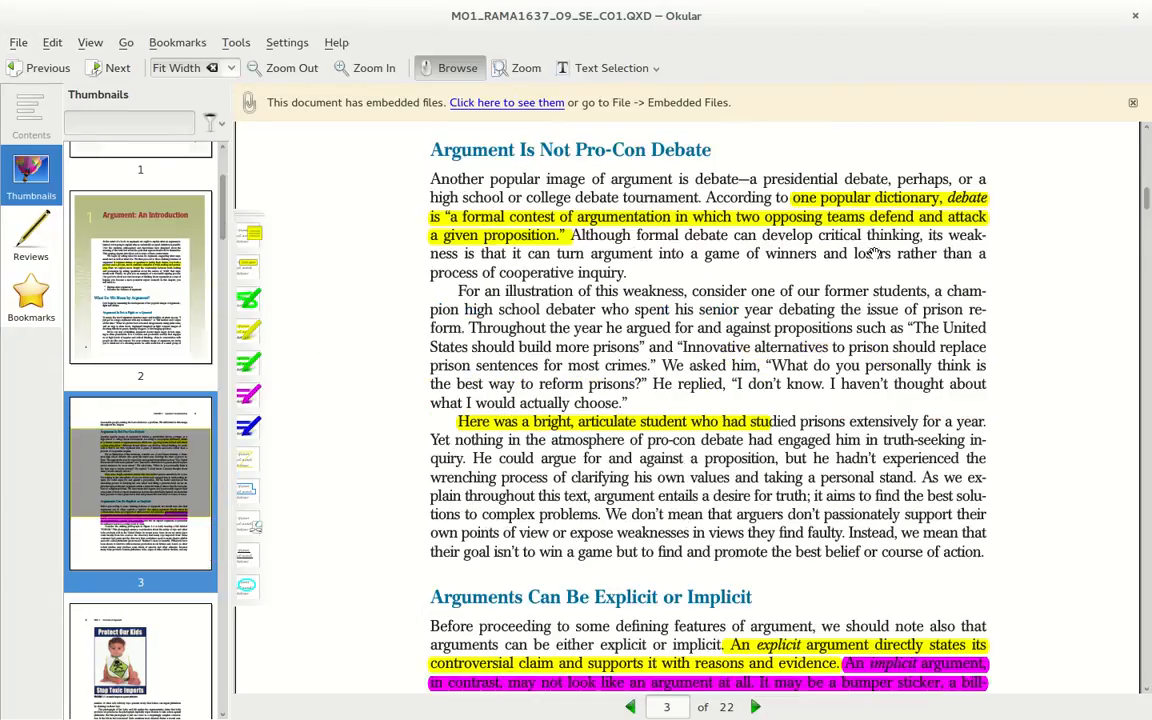
pyautogui.scroll(-3)
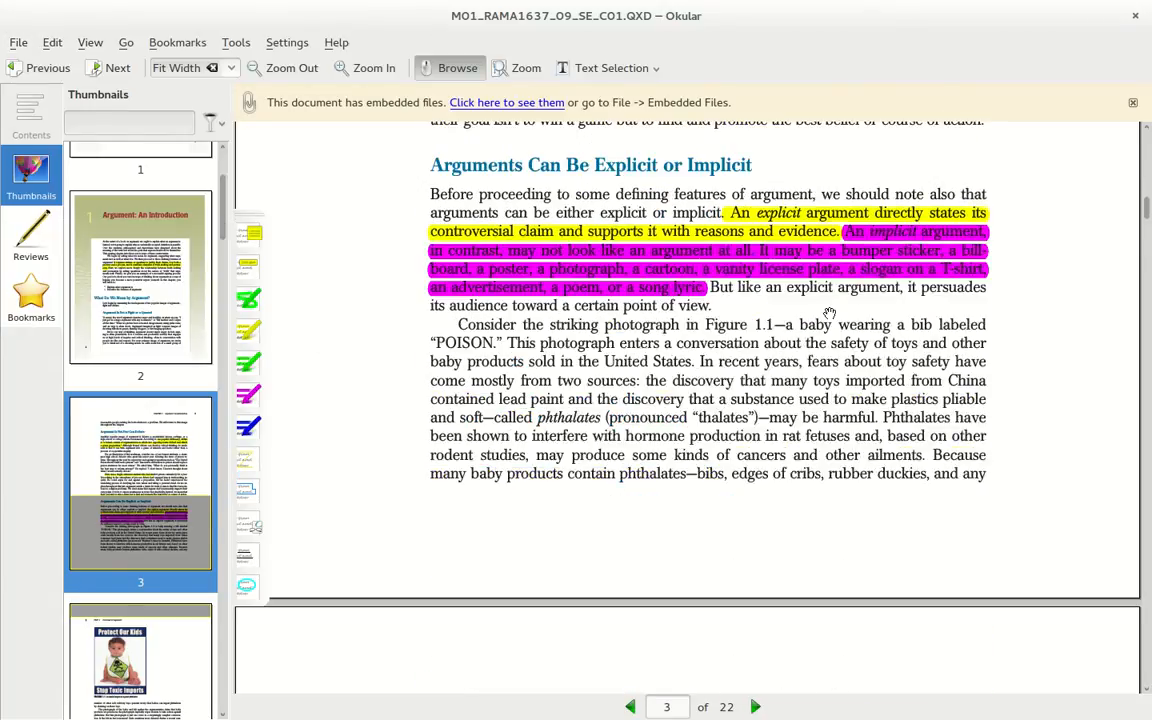
pyautogui.scroll(3)
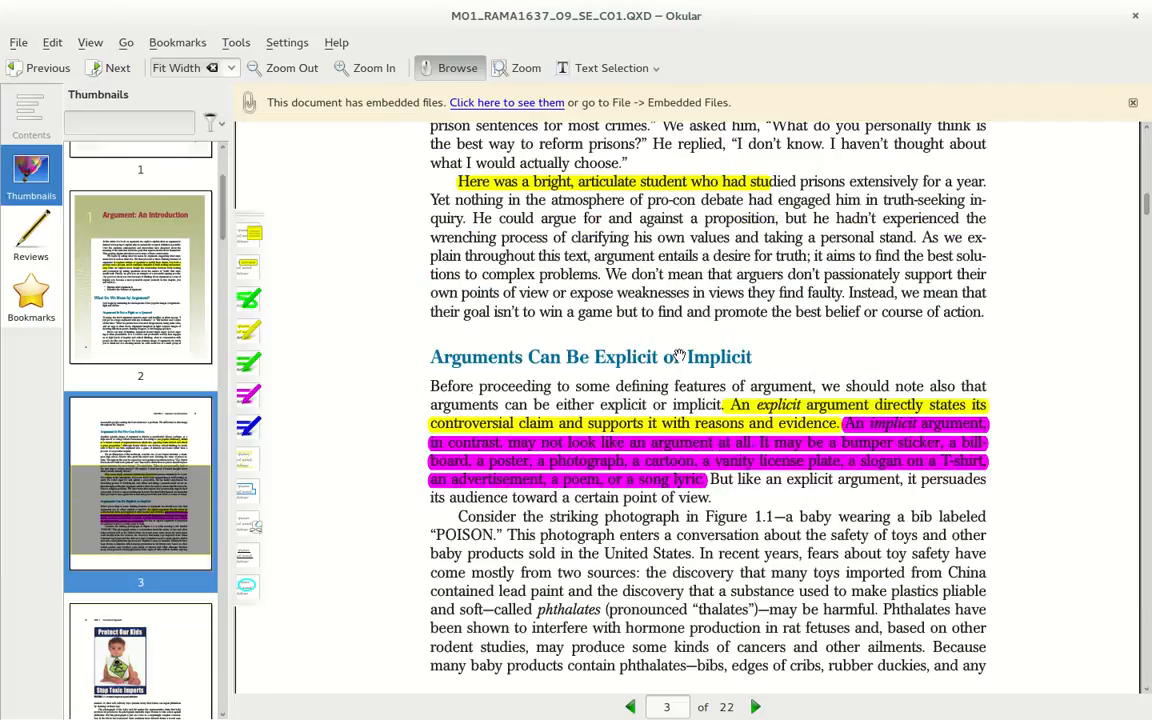
pyautogui.scroll(-3)
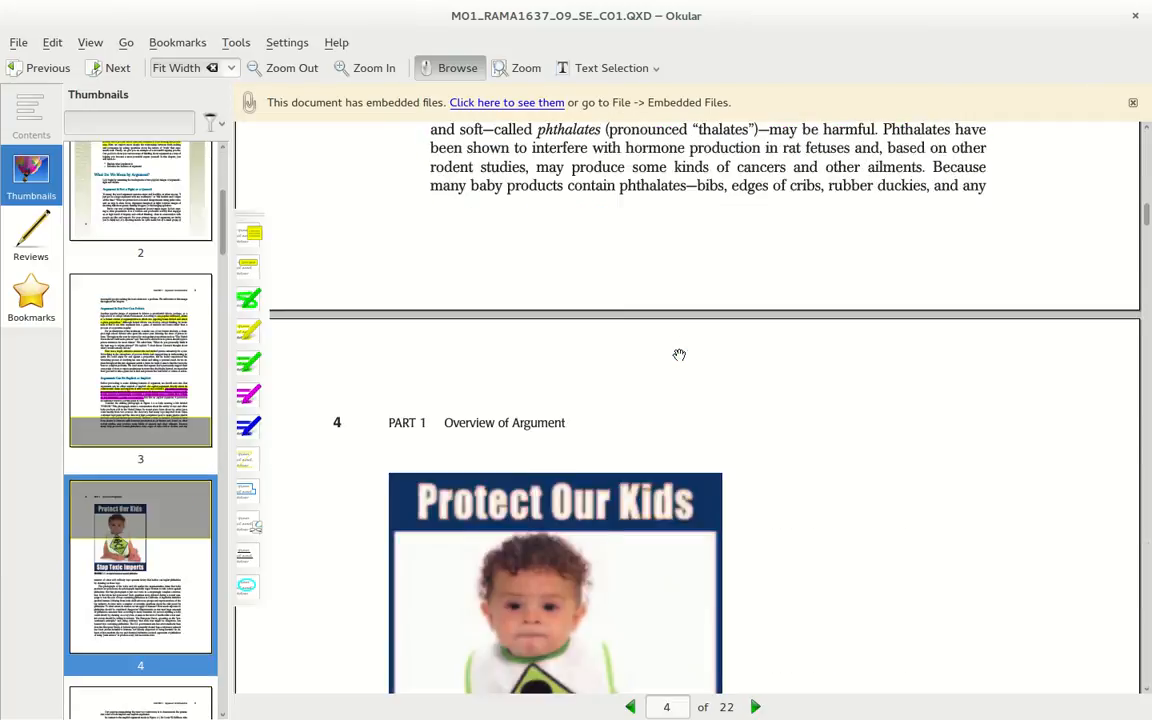
pyautogui.moveTo(724, 468)
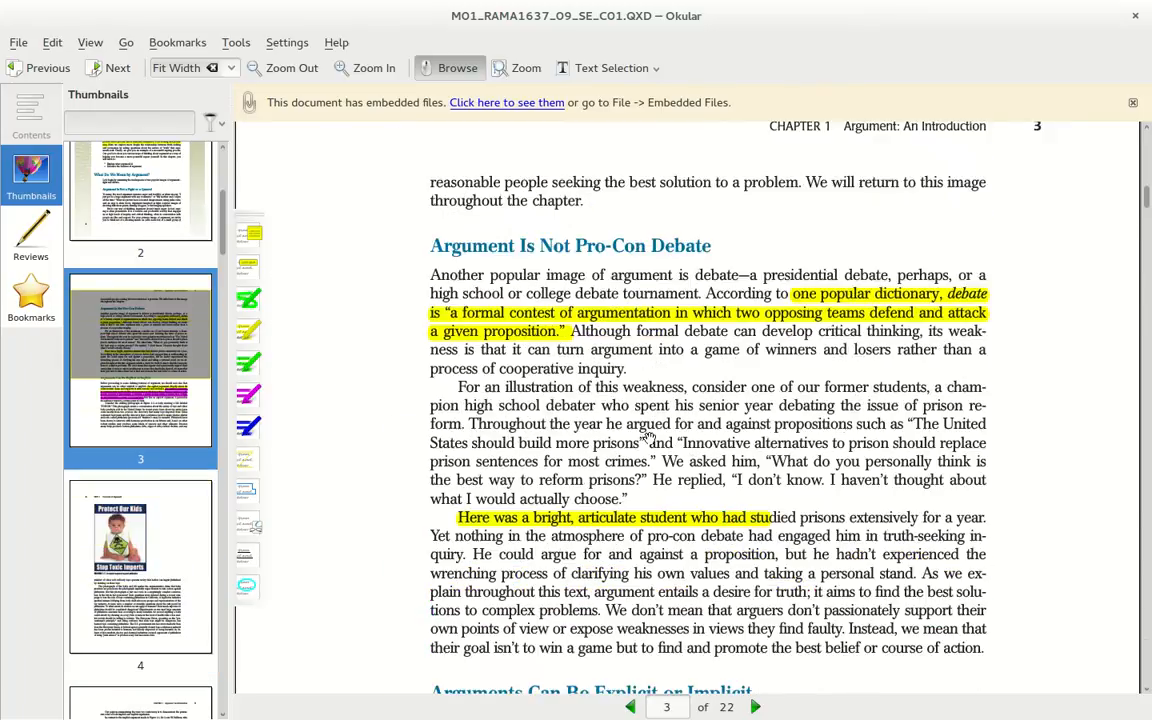
pyautogui.scroll(-3)
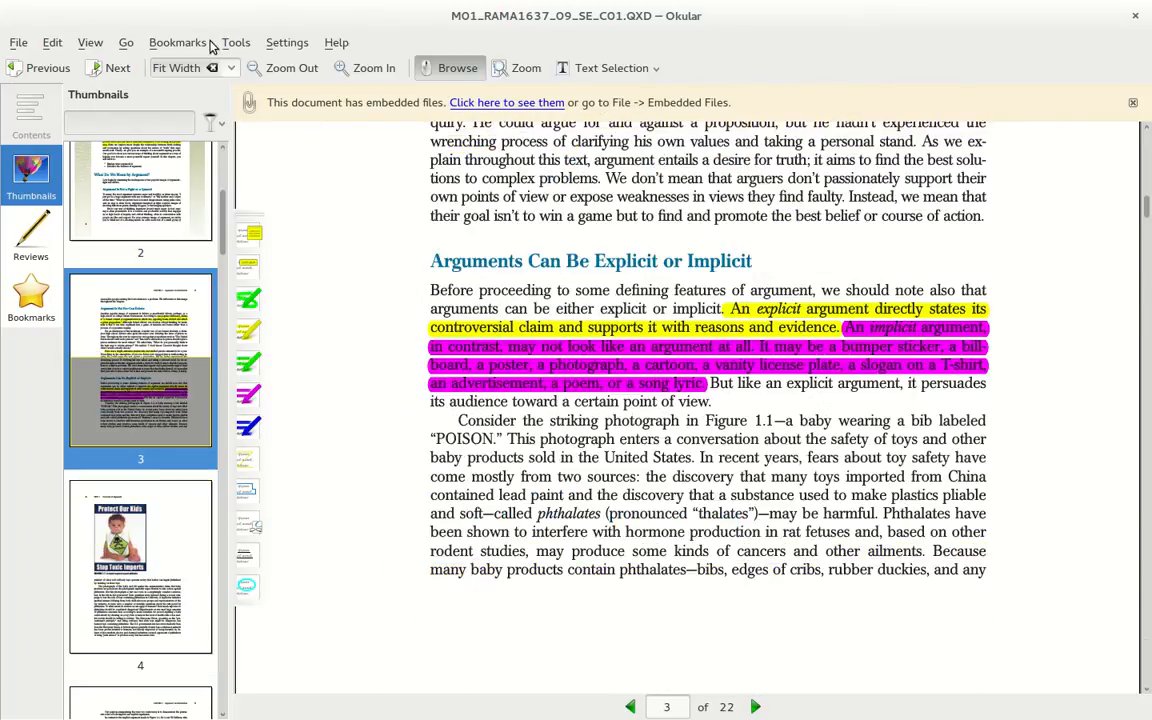
# Bring up Go to Page and adjust the page slider over page 3 of 22.
pyautogui.click(126, 42)
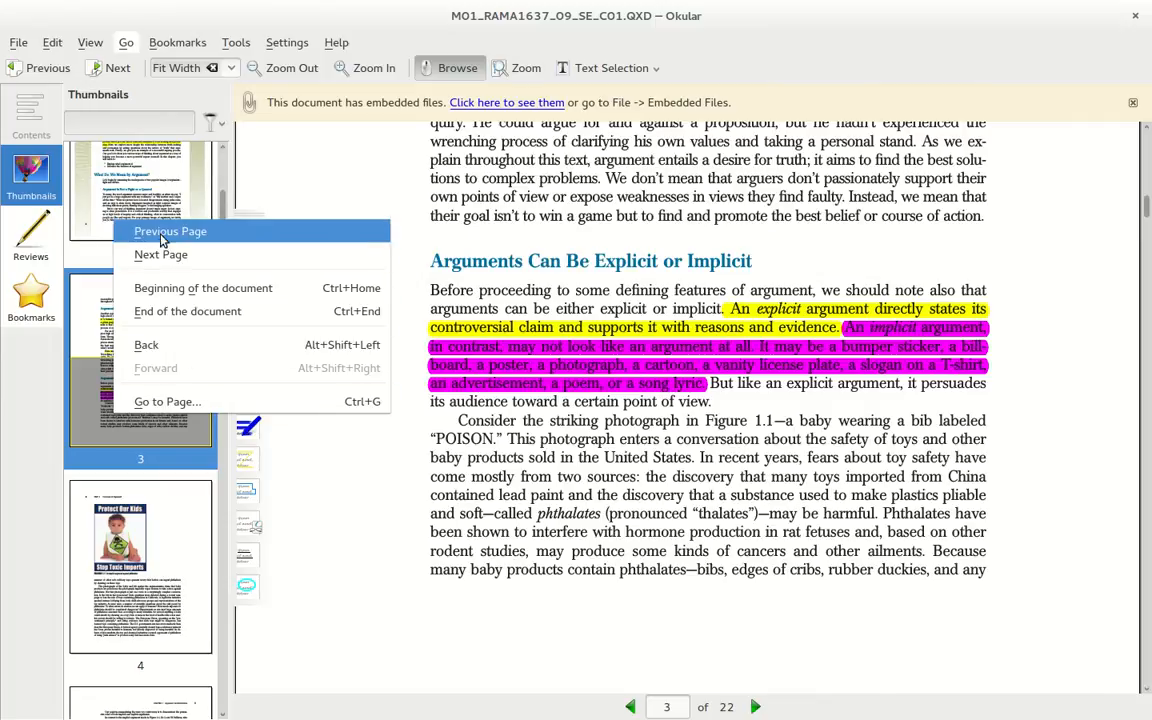
pyautogui.click(168, 400)
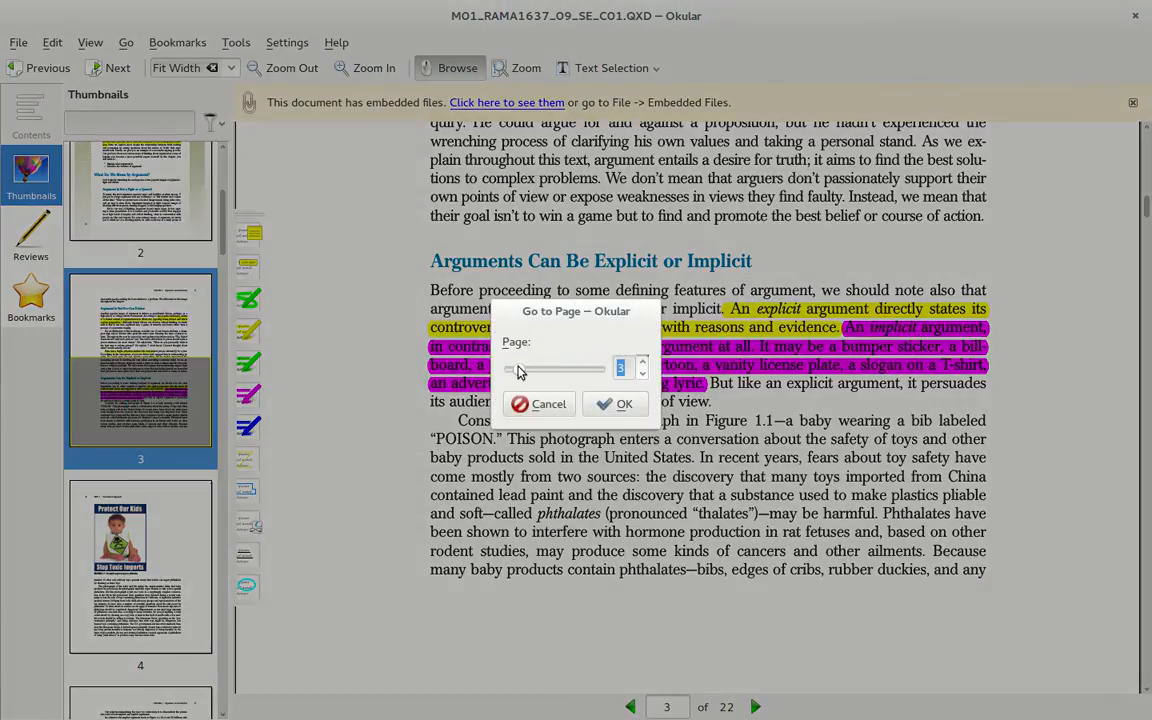
pyautogui.moveTo(518, 368); pyautogui.dragTo(560, 368)
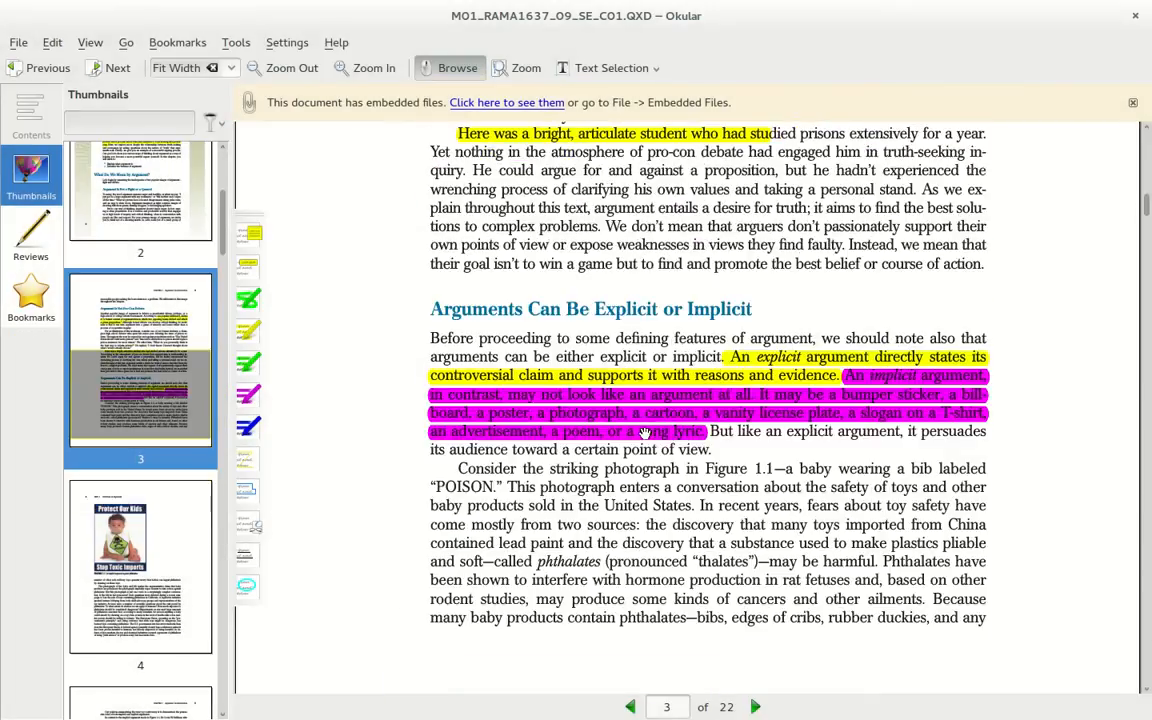
pyautogui.moveTo(788, 436)
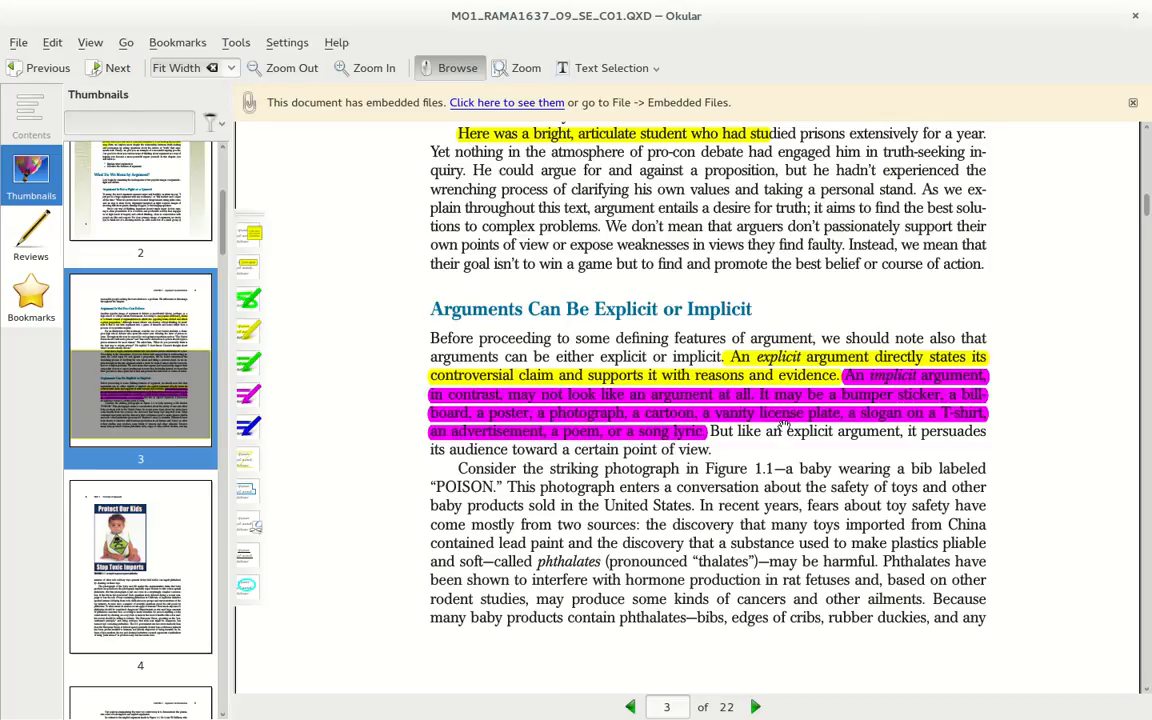
# Scroll around page 3 before reopening the Go to Page prompt.
pyautogui.scroll(3)
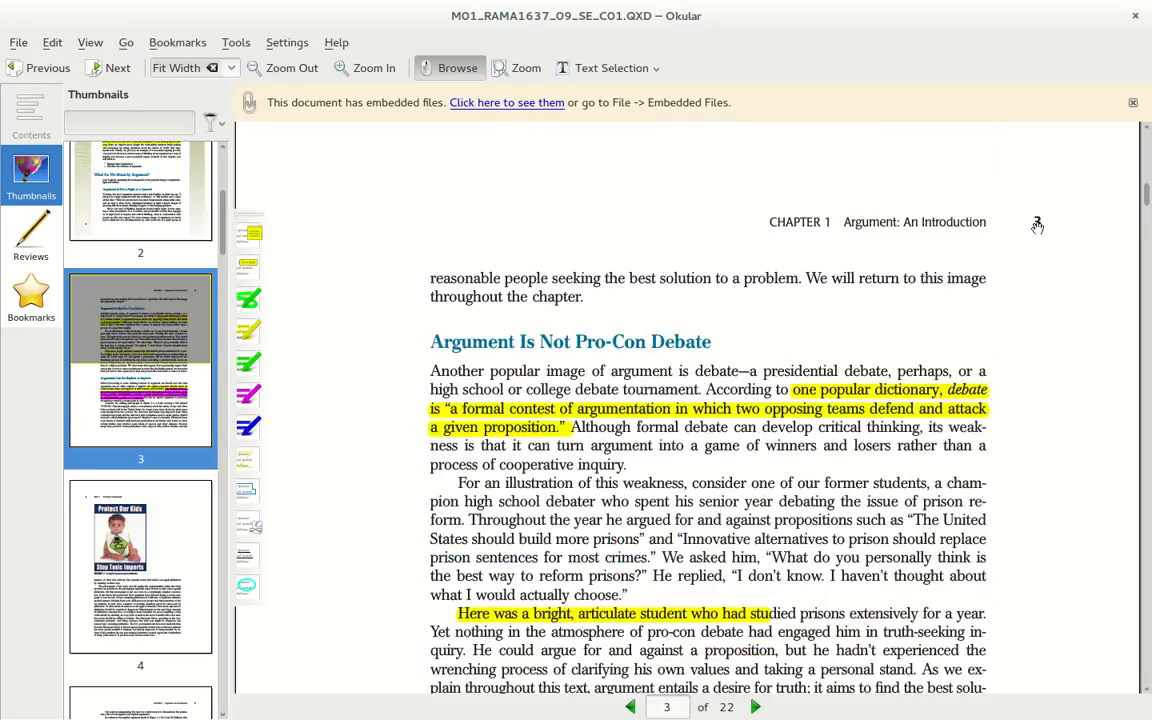
pyautogui.scroll(-3)
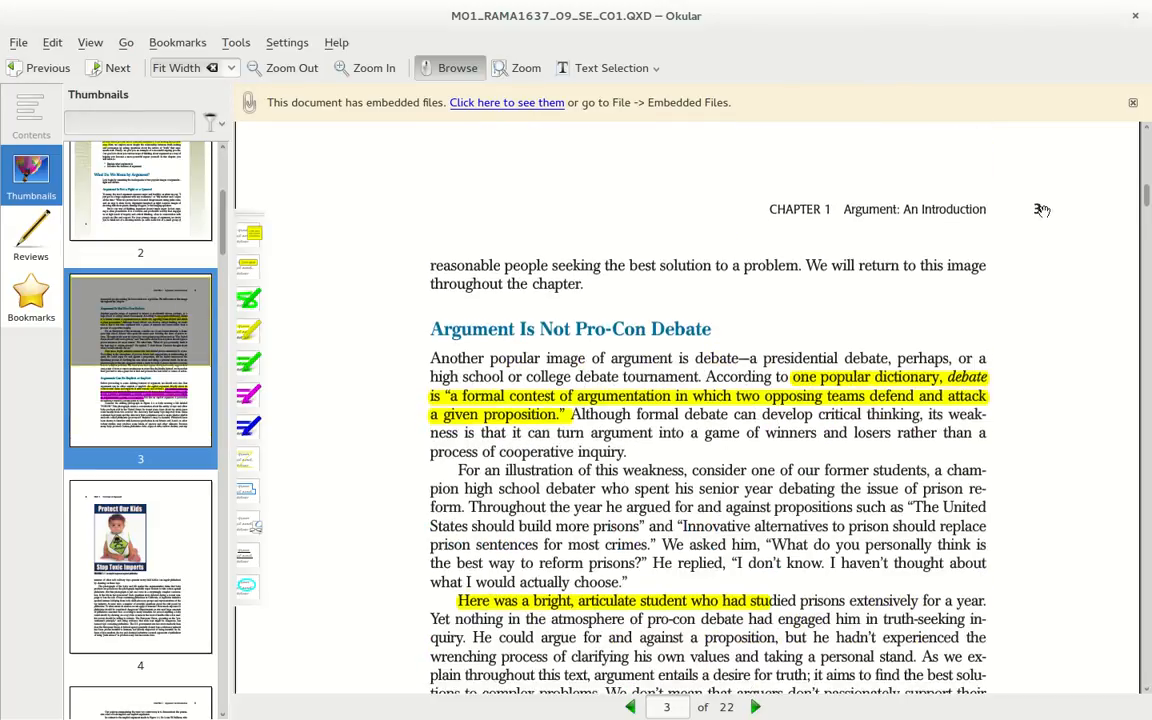
pyautogui.scroll(-3)
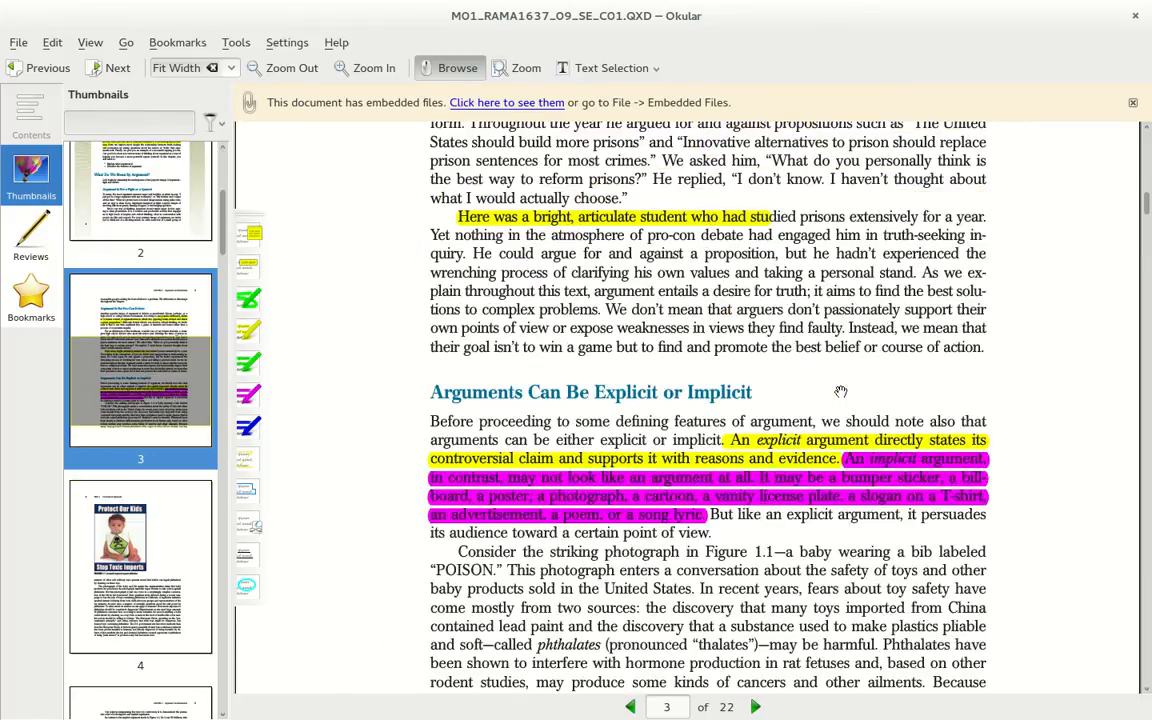
pyautogui.scroll(-3)
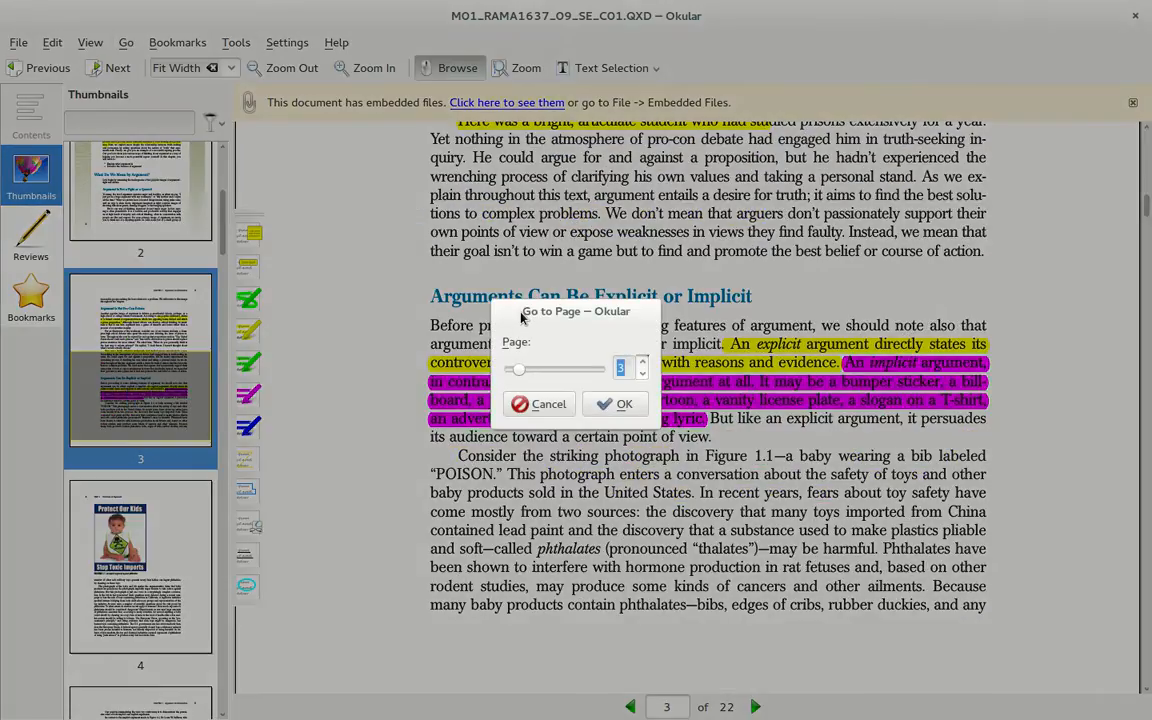
# Jump to the last page 22, scroll to page 21, and enter 3 as the next page target.
pyautogui.click(616, 404)
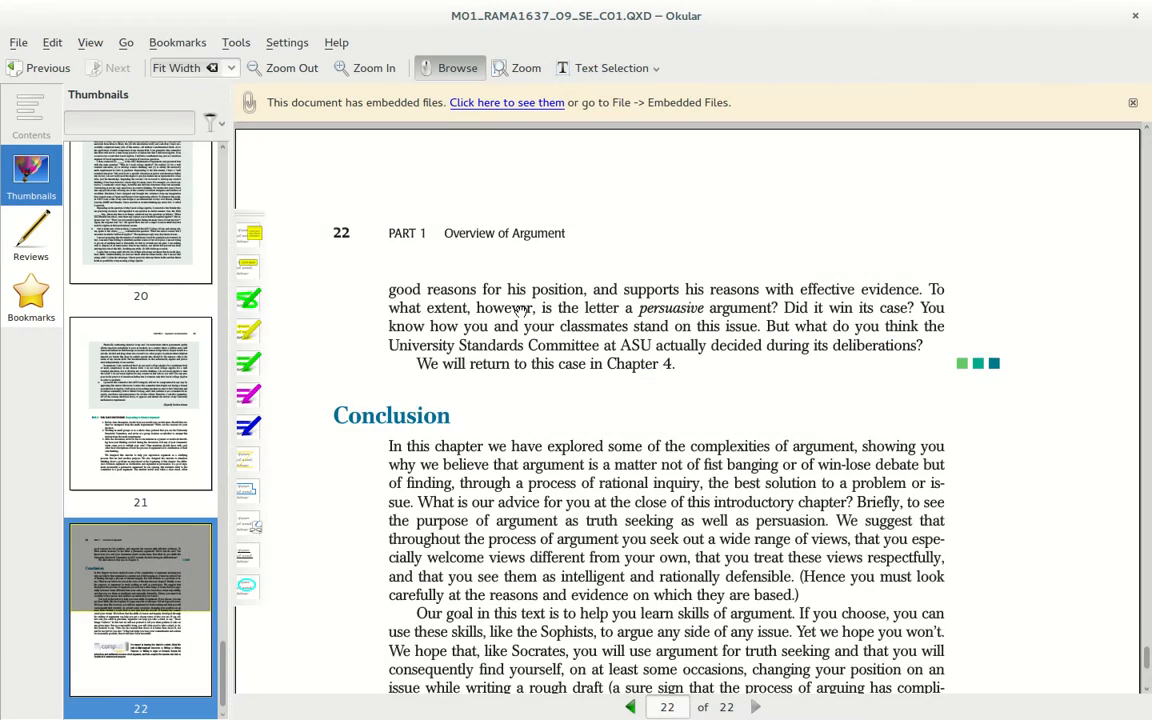
pyautogui.scroll(-3)
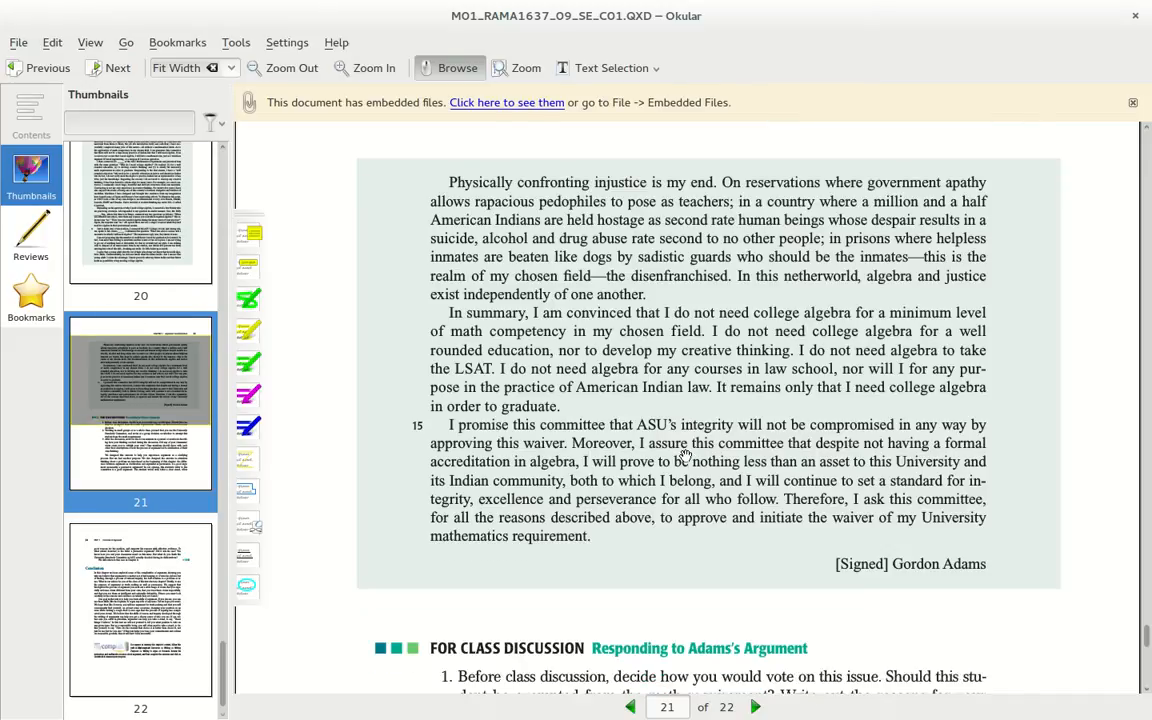
pyautogui.scroll(-3)
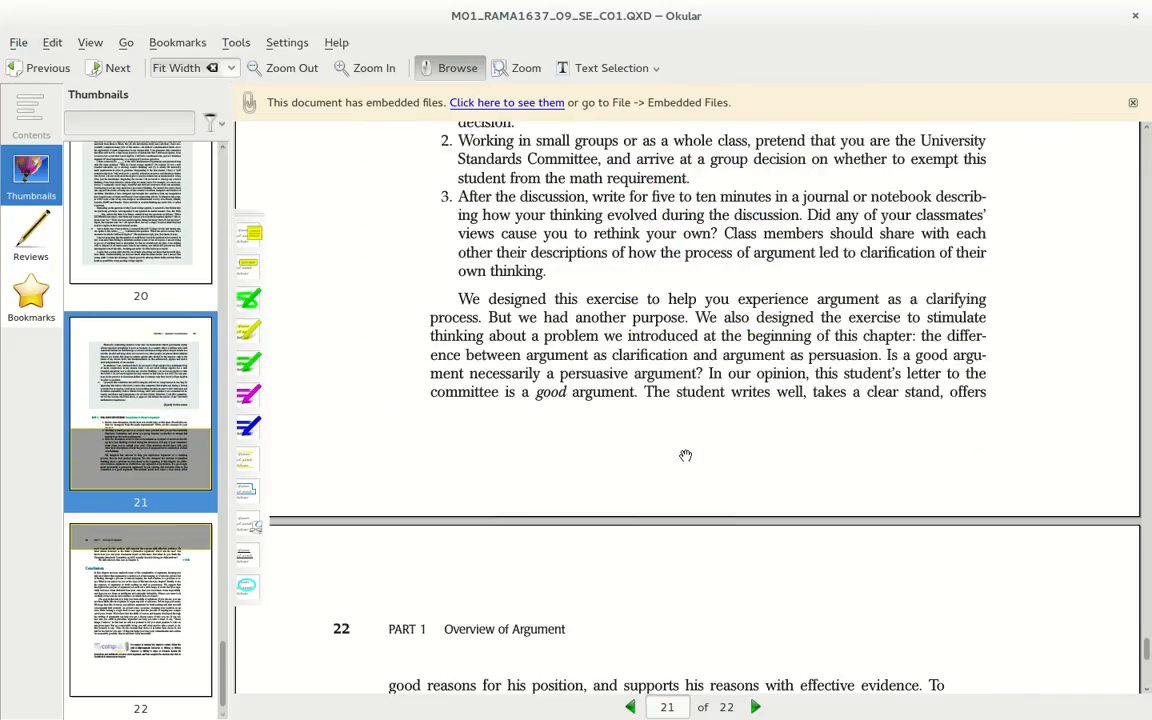
pyautogui.click(668, 708)
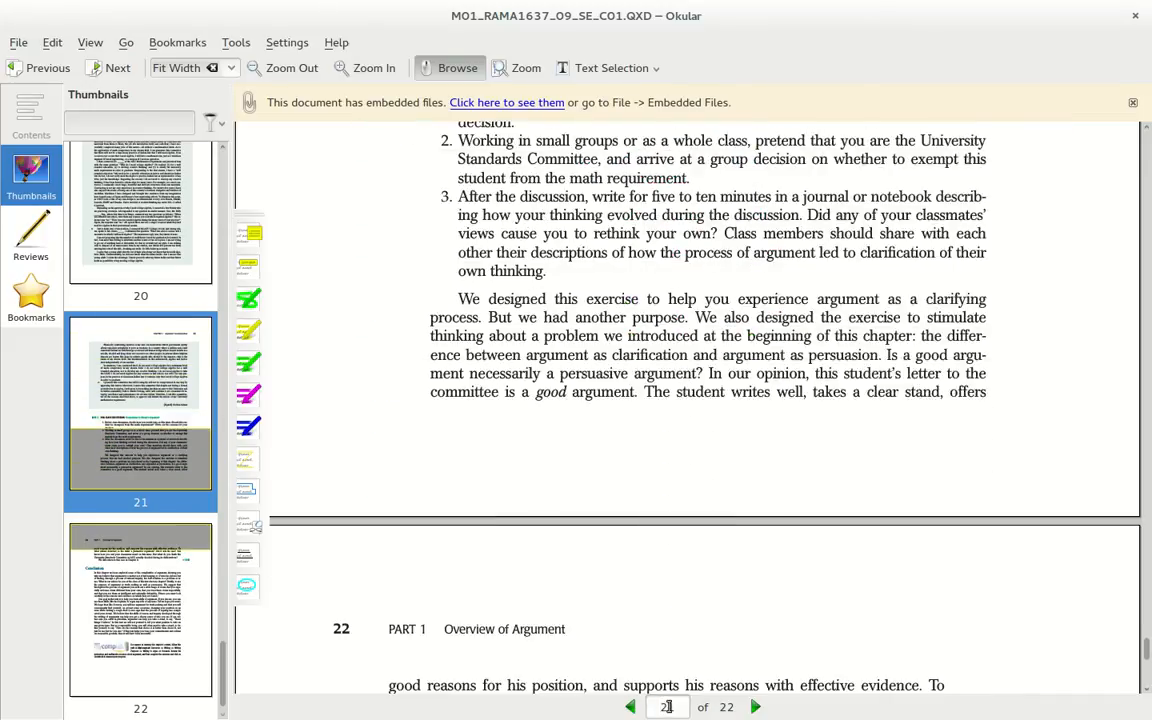
pyautogui.write('3')
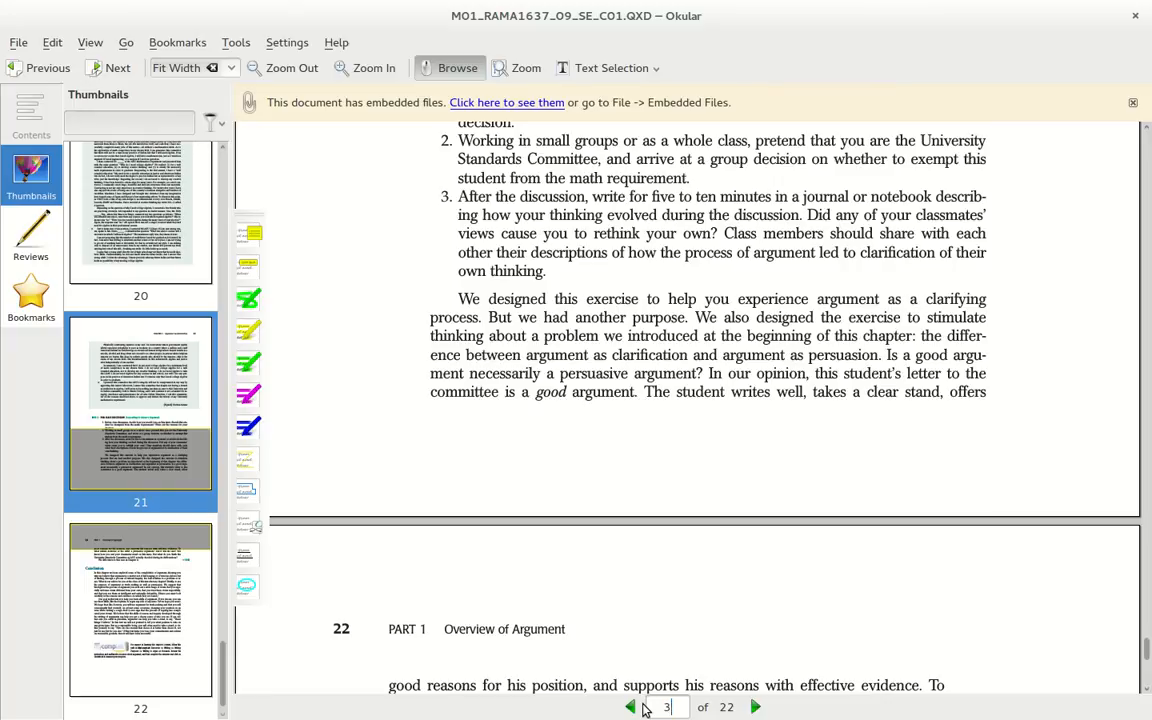